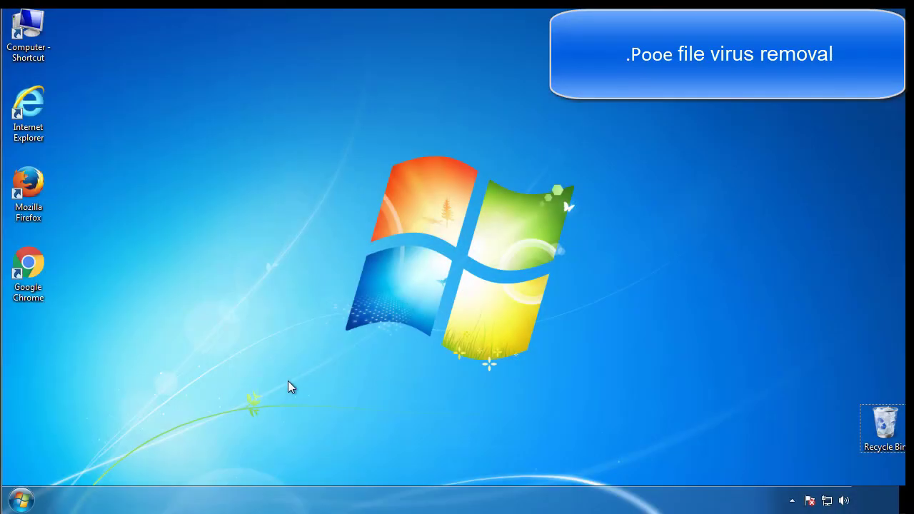
Enable minimal Safe boot in msconfig's Boot tab and restart into Safe Mode.
left_click(20, 498)
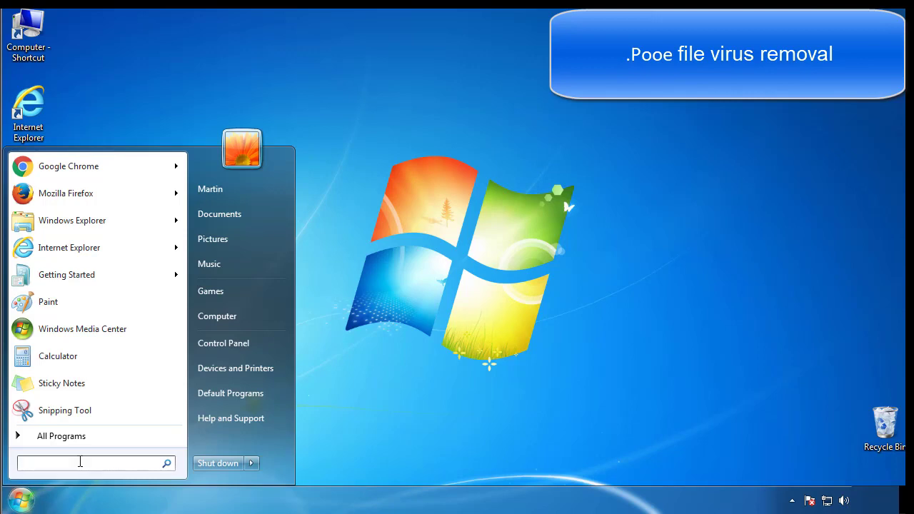
type("mscon")
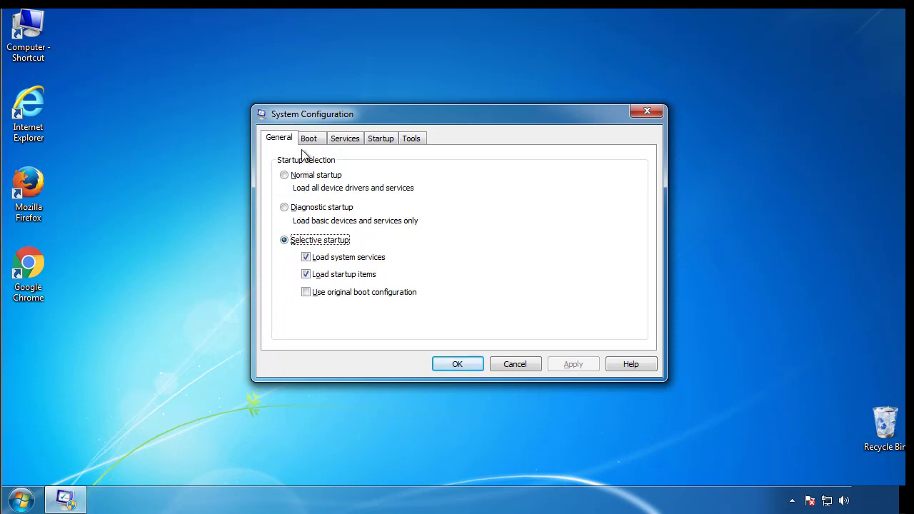
left_click(311, 137)
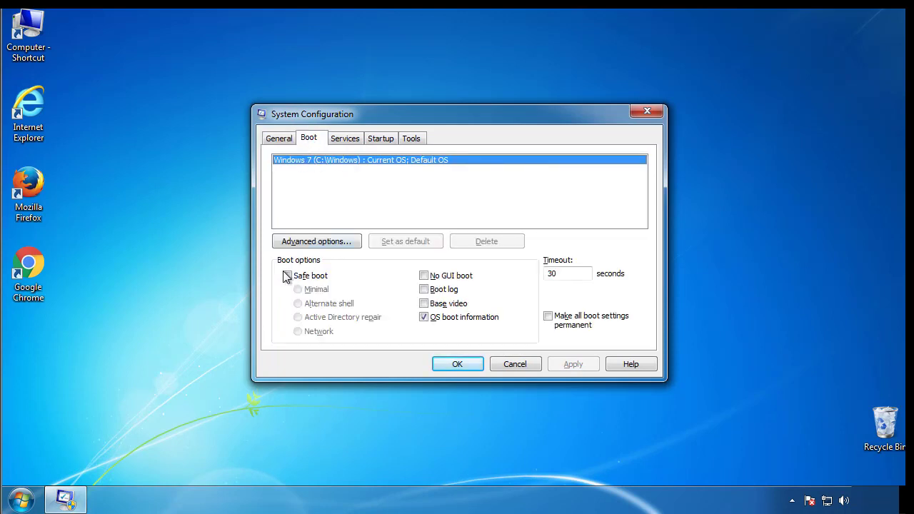
left_click(286, 275)
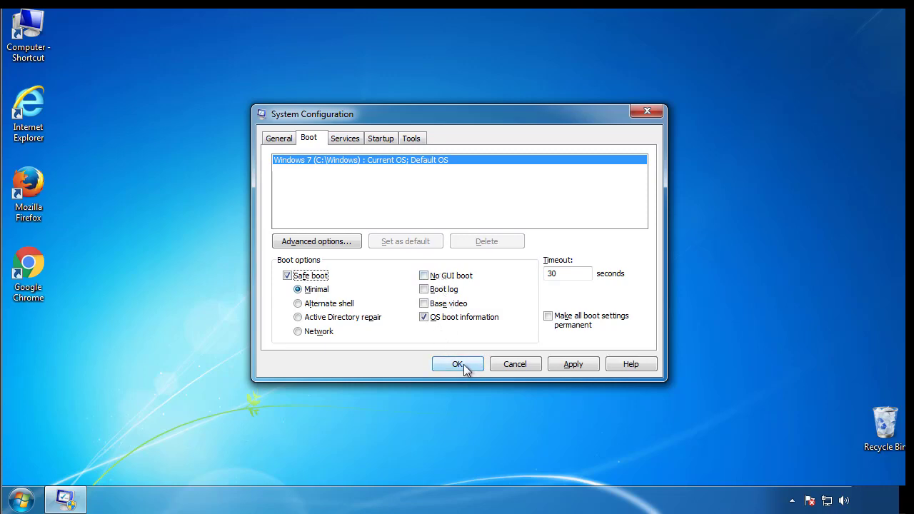
left_click(458, 364)
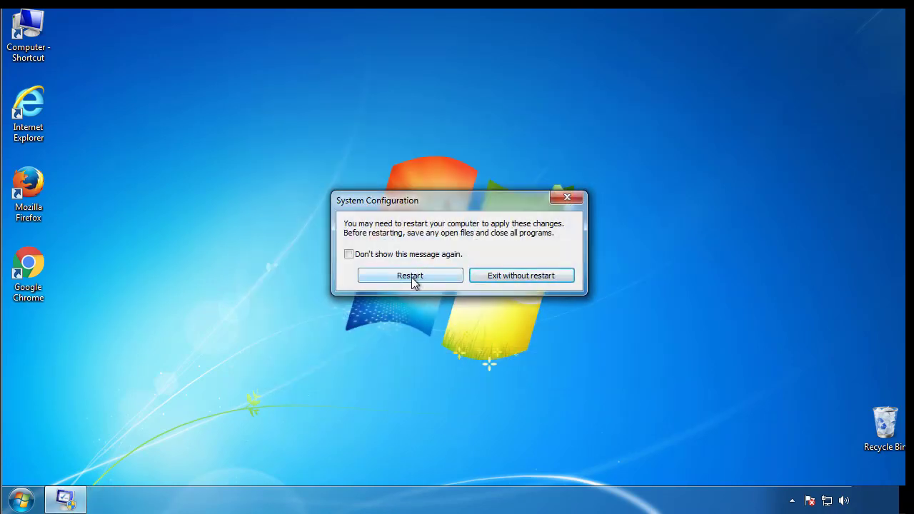
left_click(410, 275)
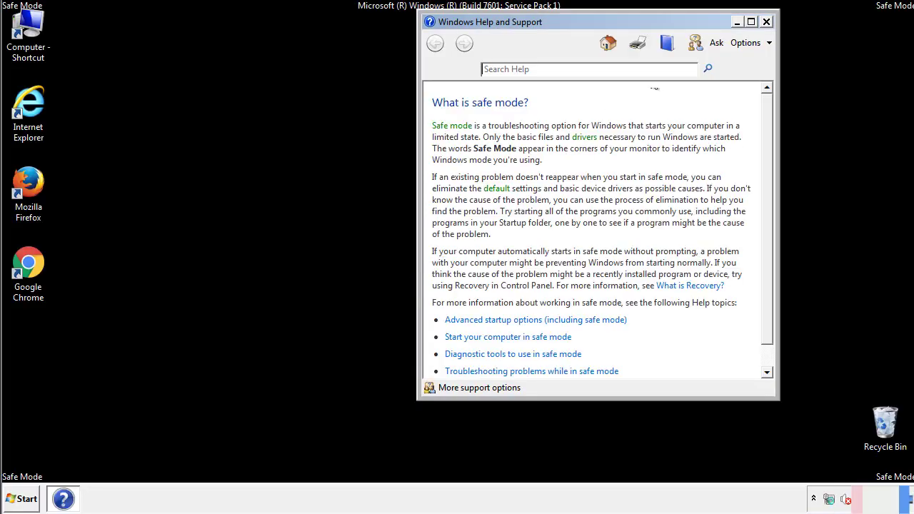
Close Safe Mode help and set Control Panel Folder Options to show hidden files, folders and drives.
left_click(766, 22)
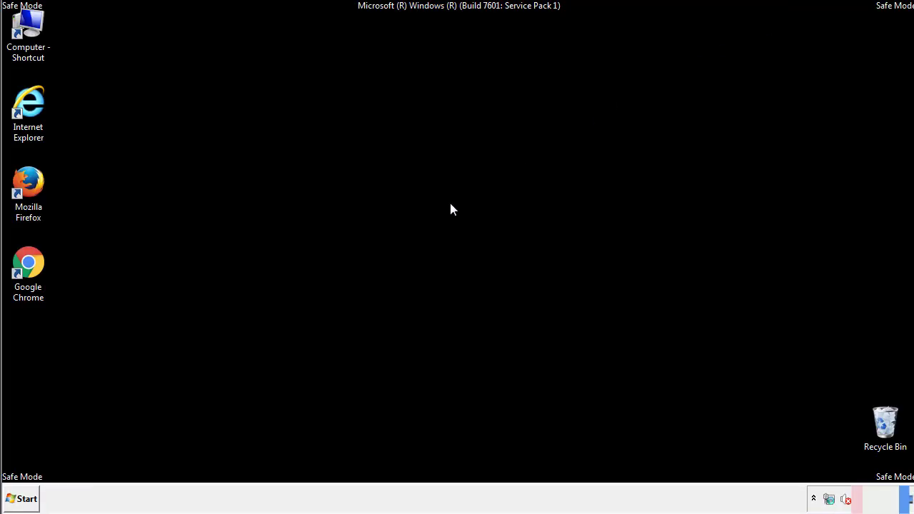
left_click(24, 498)
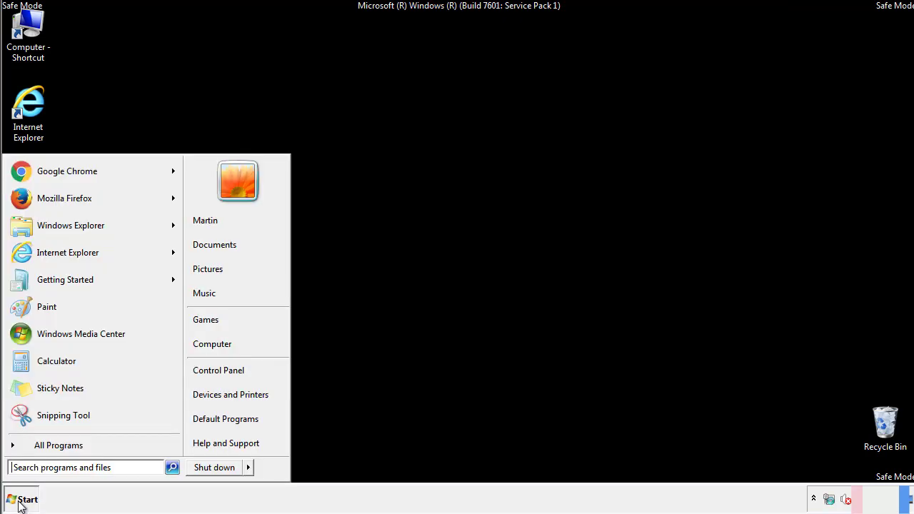
left_click(22, 498)
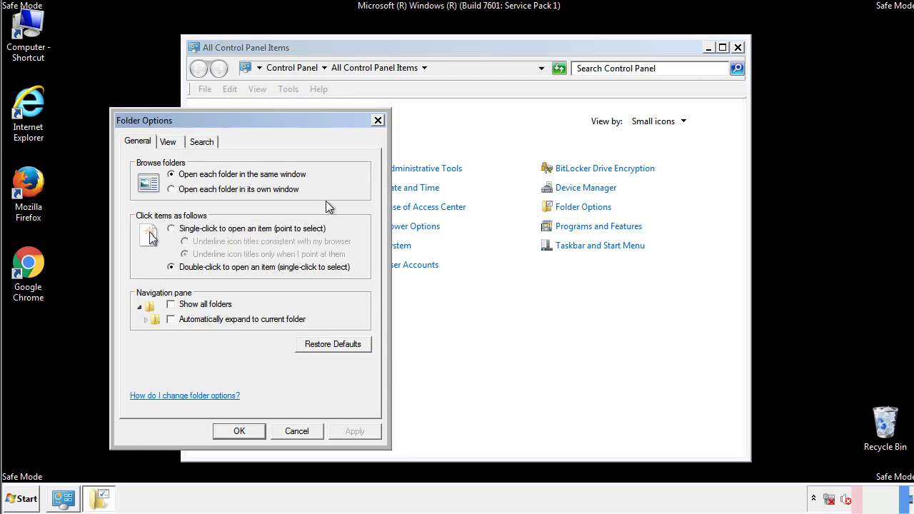
left_click(167, 141)
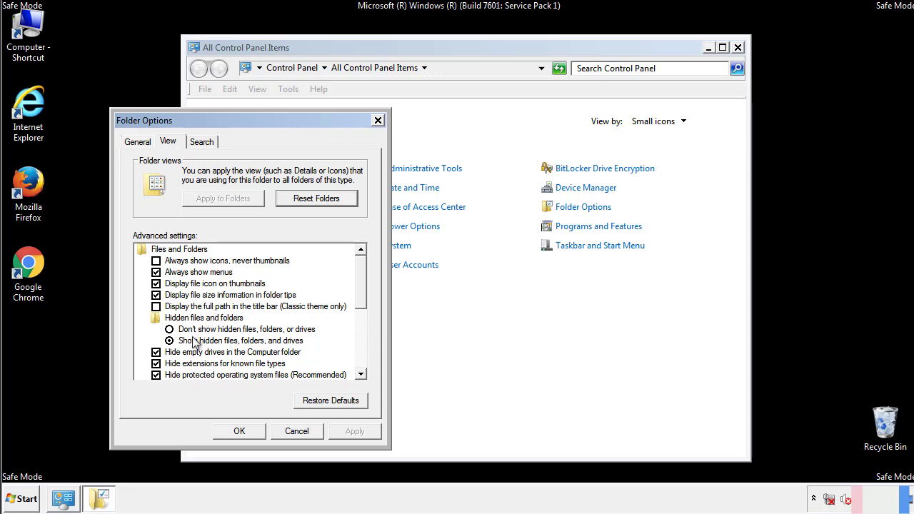
mouse_move(253, 349)
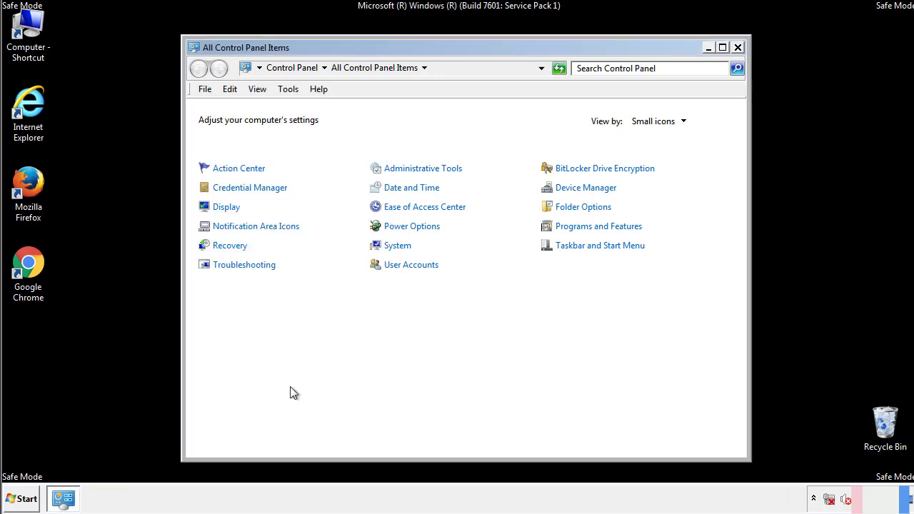
Browse to C:\Windows\System32\drivers\etc and open the hosts file.
left_click(738, 47)
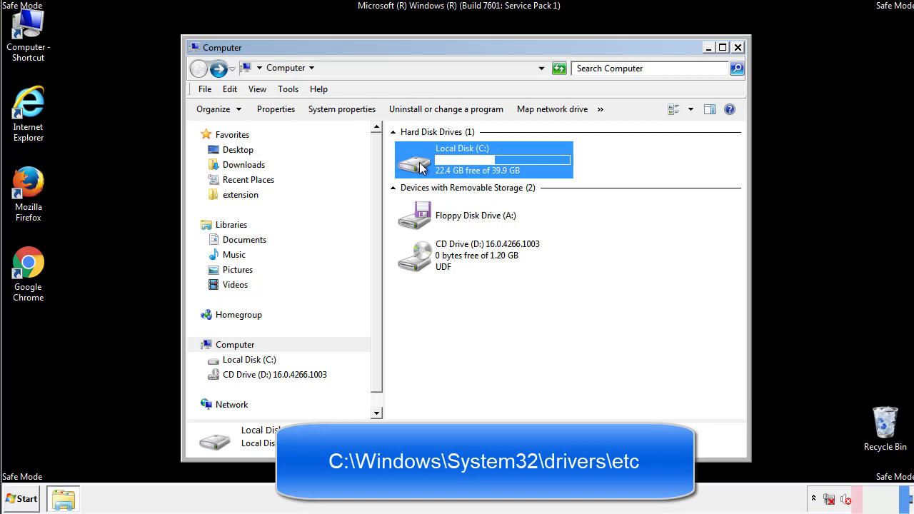
double_click(479, 159)
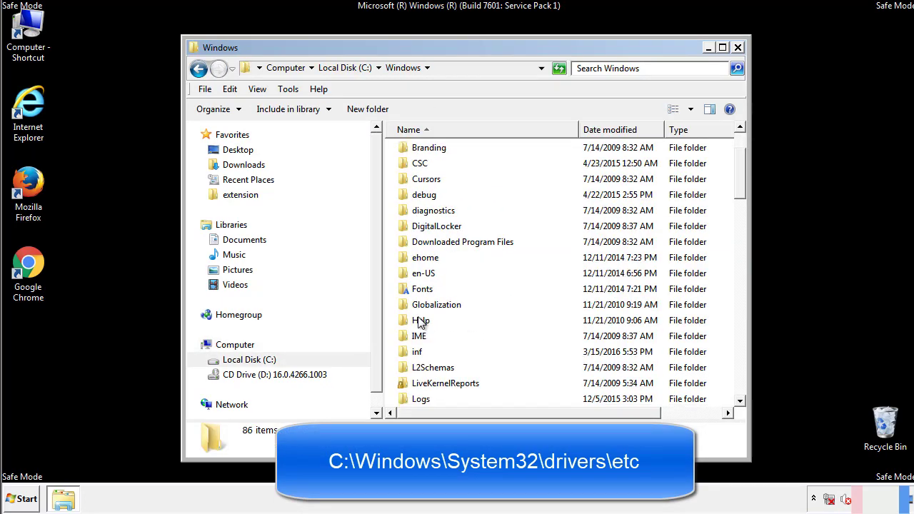
scroll("down", 3)
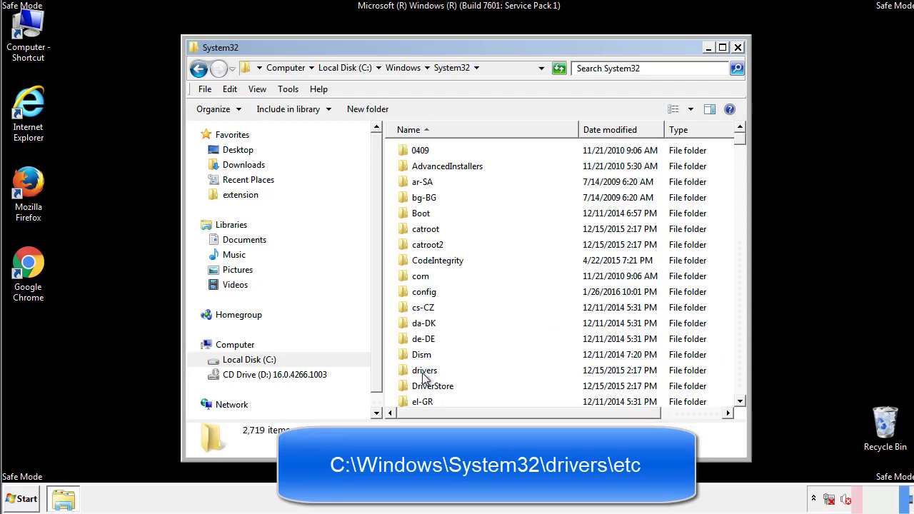
double_click(426, 370)
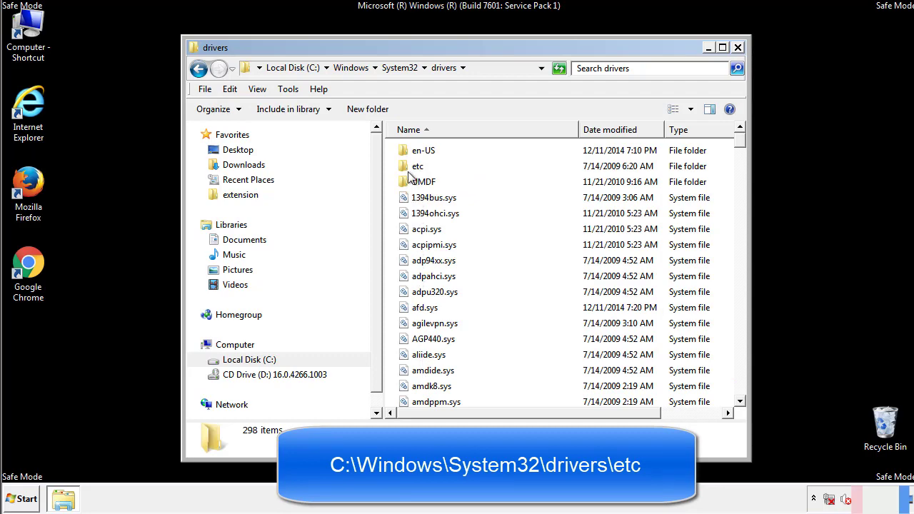
double_click(417, 166)
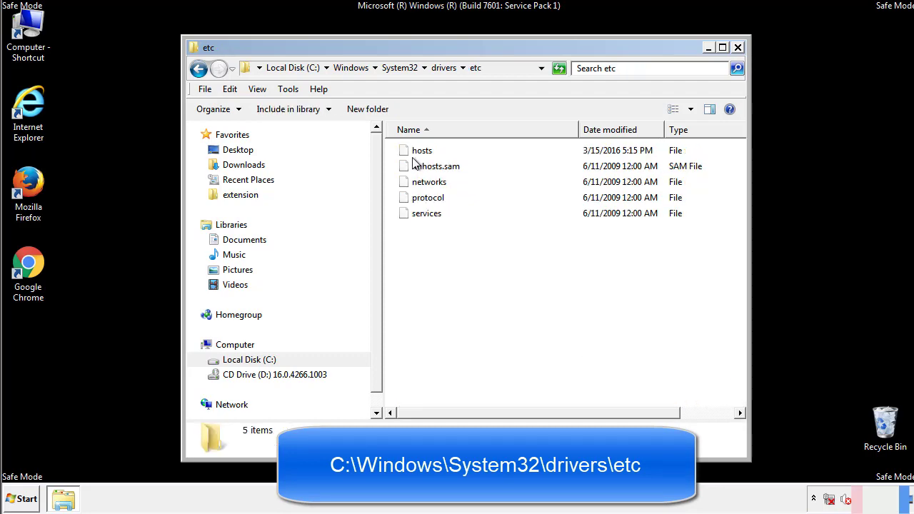
double_click(422, 150)
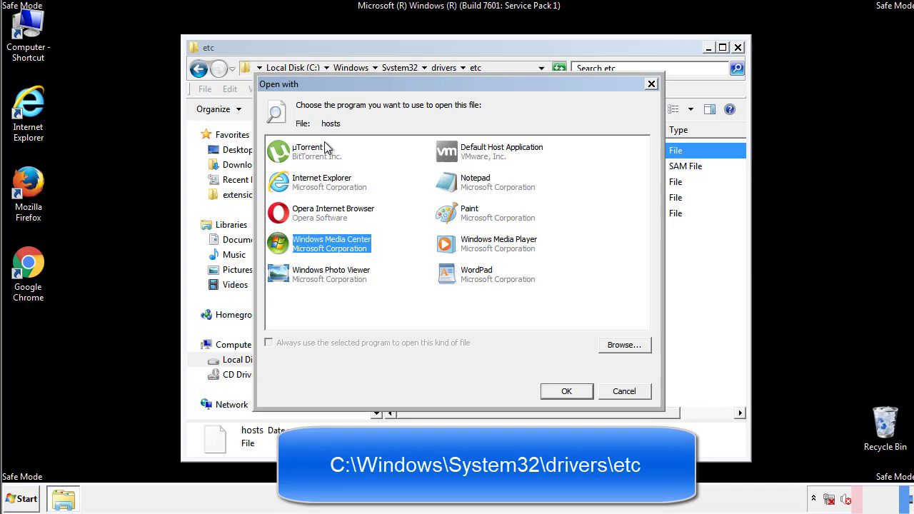
mouse_move(464, 187)
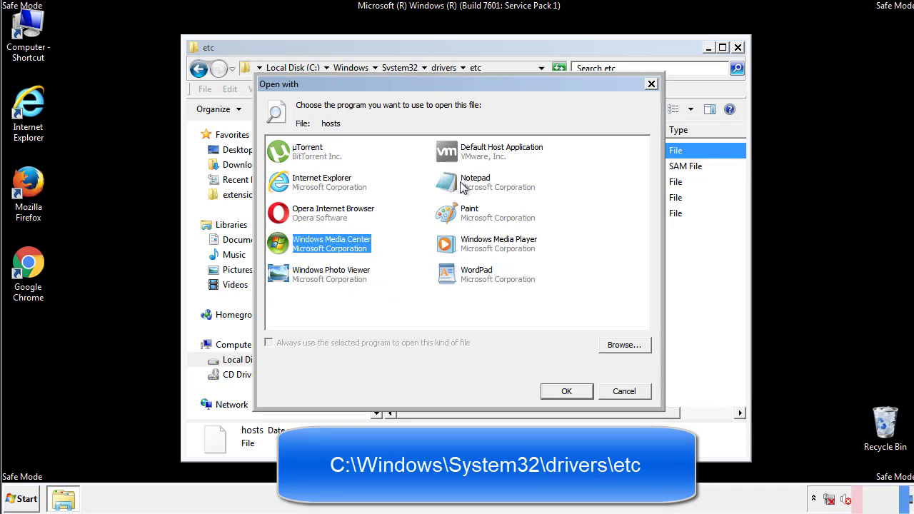
Delete the four bogus host lines in Notepad, save, and close the etc window.
left_click(567, 391)
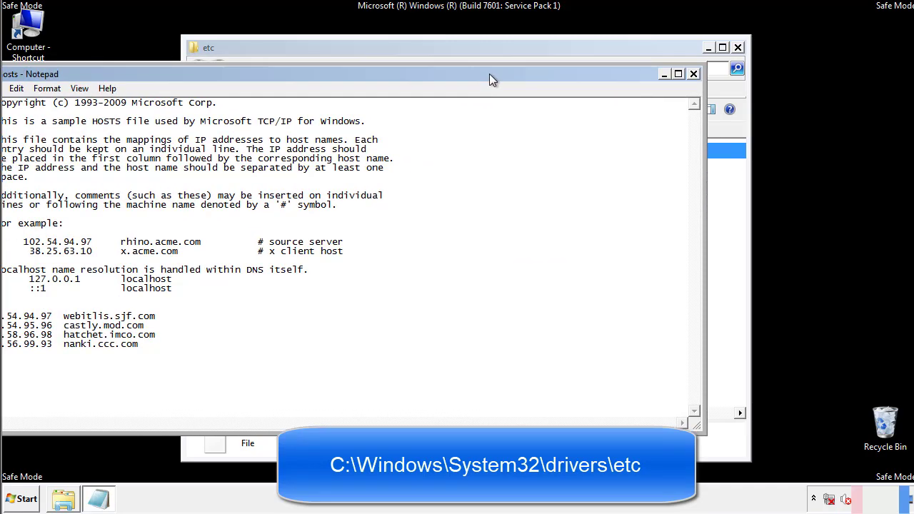
left_click_drag(489, 74, 436, 78)
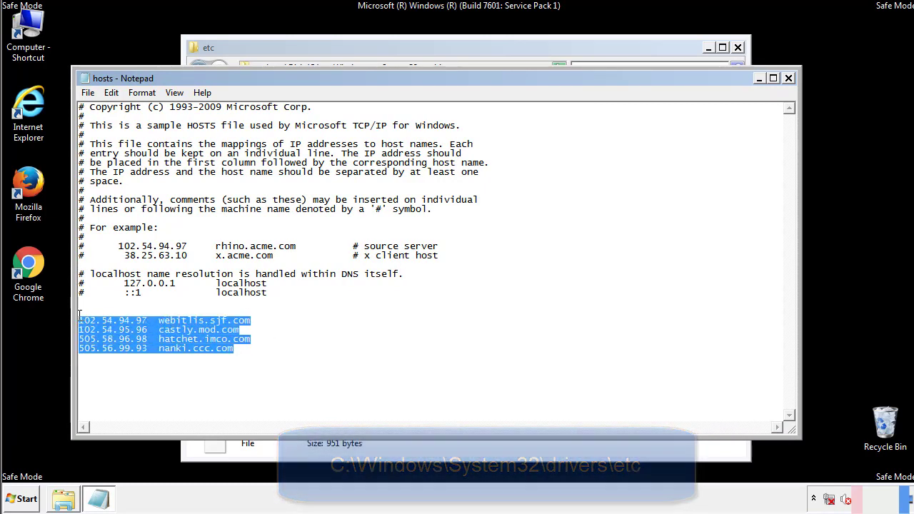
key("Delete")
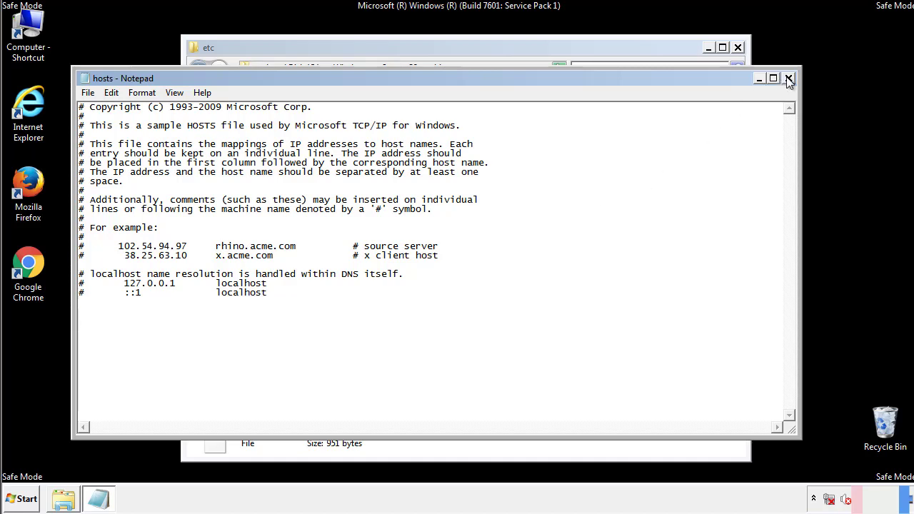
left_click(788, 77)
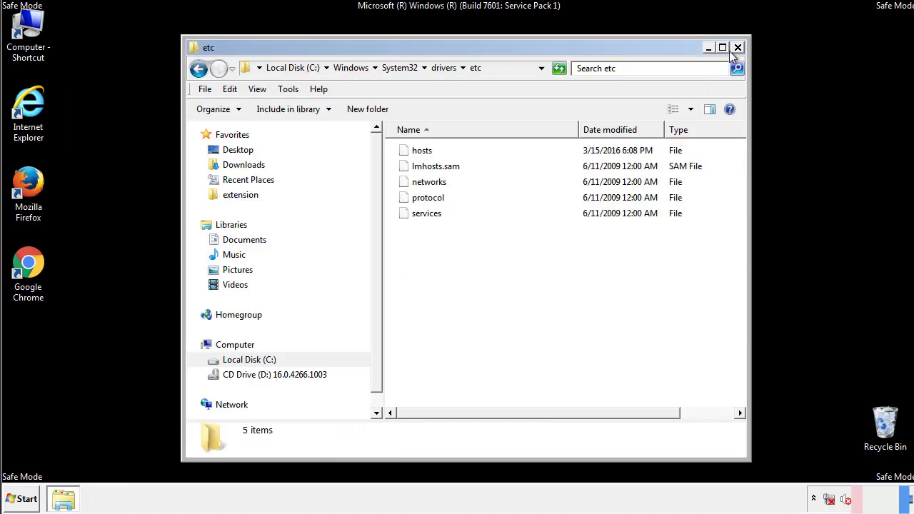
left_click(737, 47)
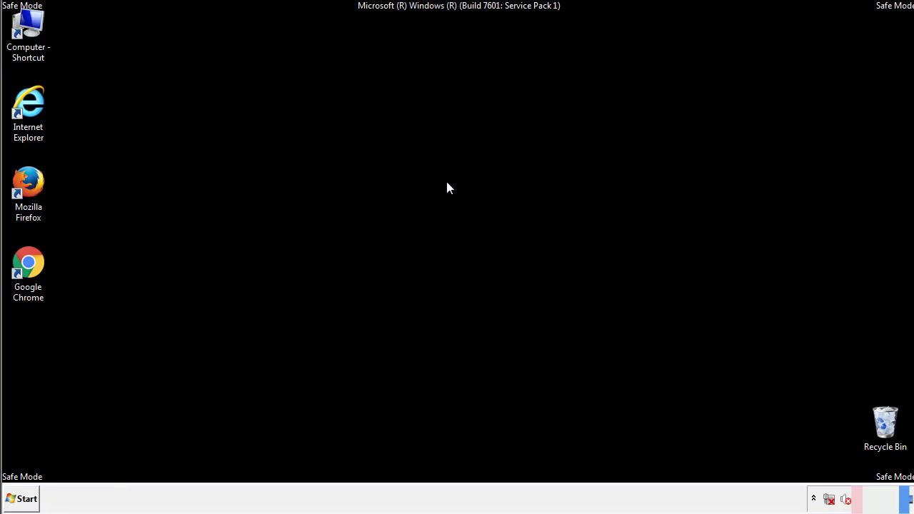
Delete AdsInOne, recover.aesir, systemreg.aesir and tavanero from the Startup folder, then close it.
left_click(26, 498)
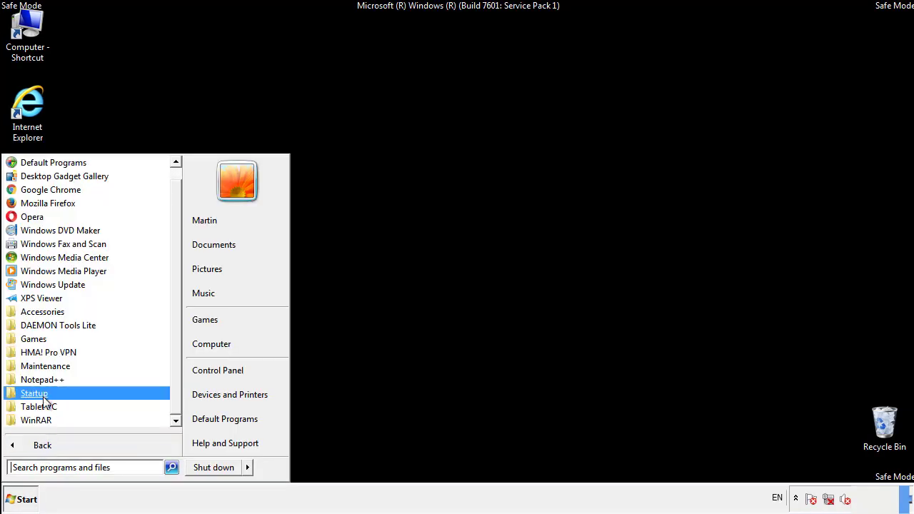
right_click(34, 393)
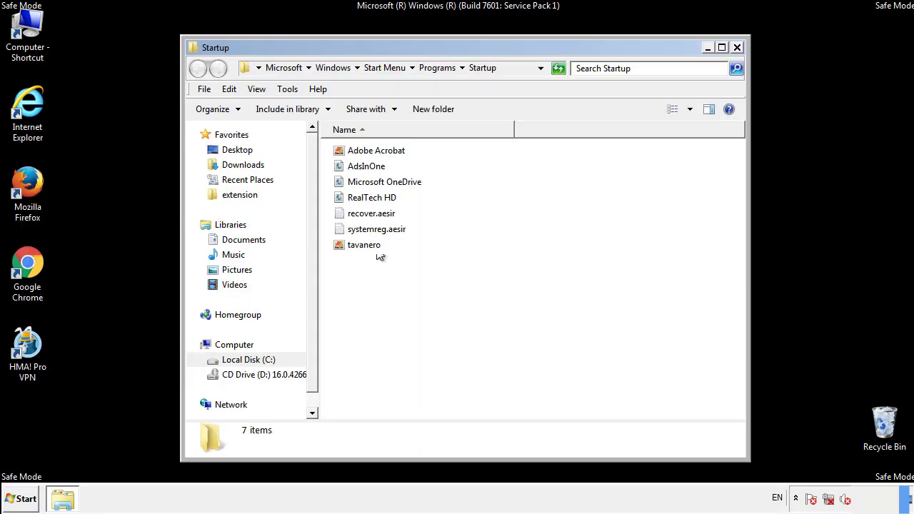
left_click(367, 166)
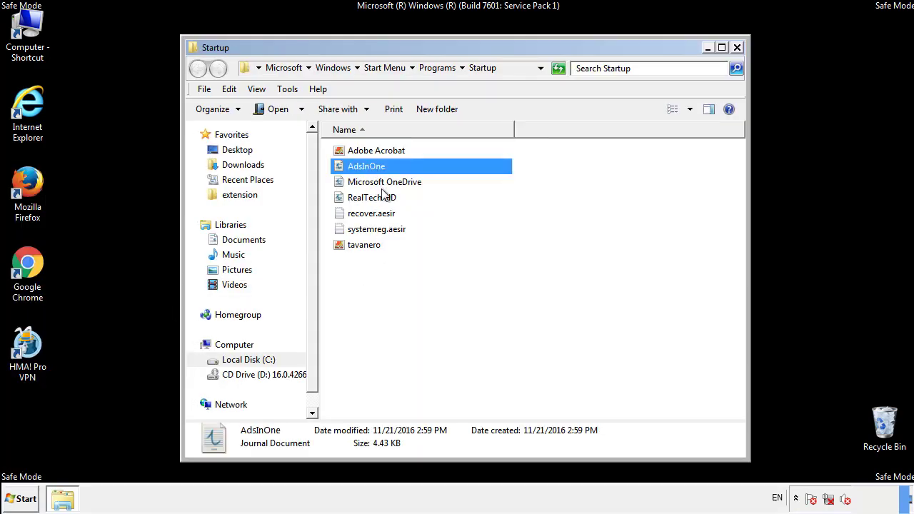
left_click(376, 229)
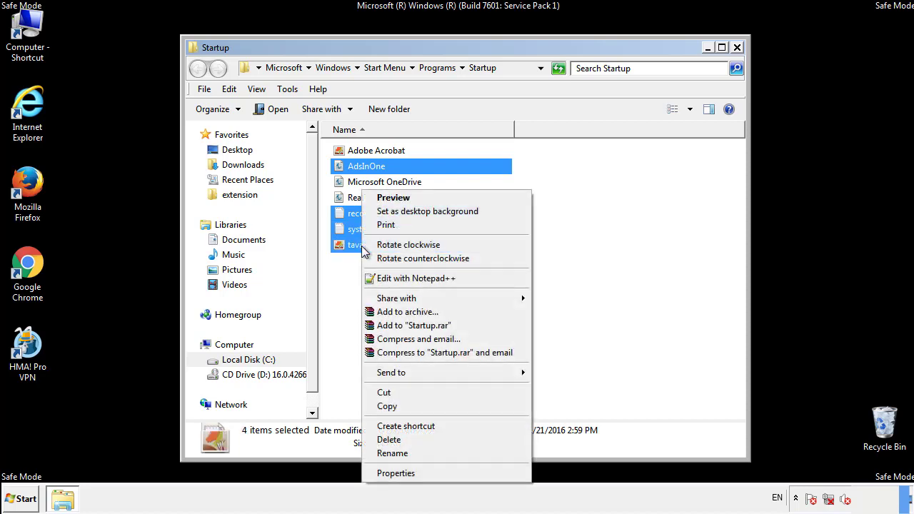
left_click(389, 440)
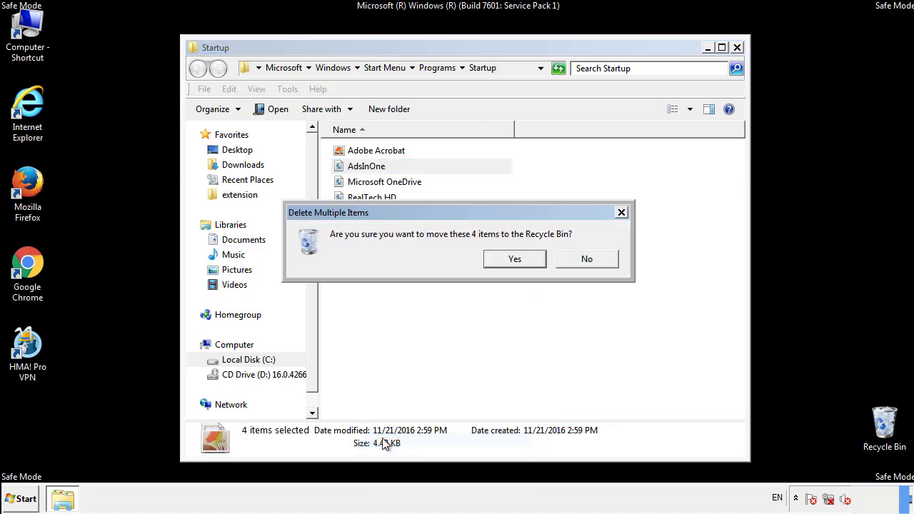
left_click(514, 259)
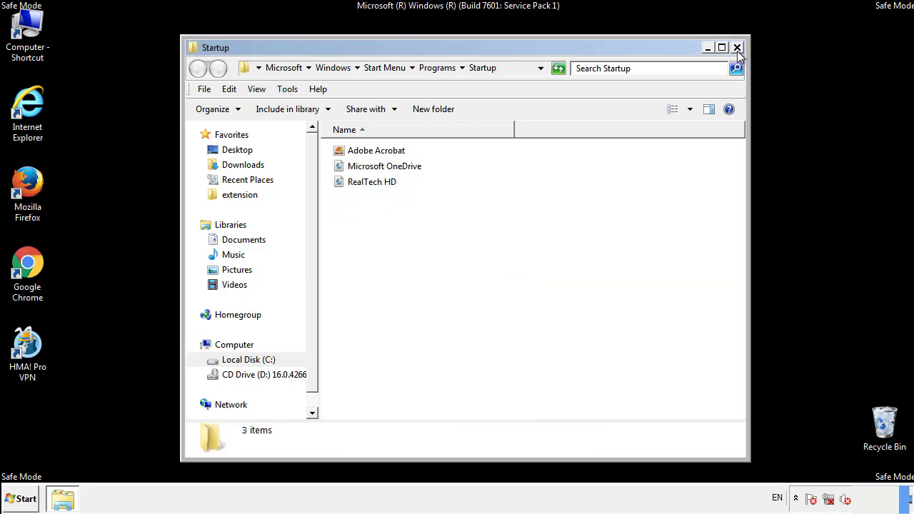
left_click(737, 47)
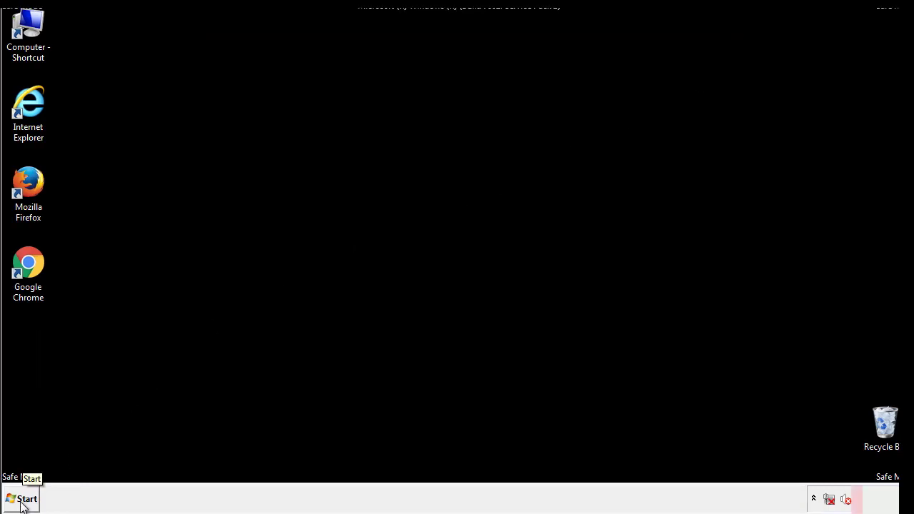
Launch Registry Editor by searching 'regedit' from Start.
left_click(24, 498)
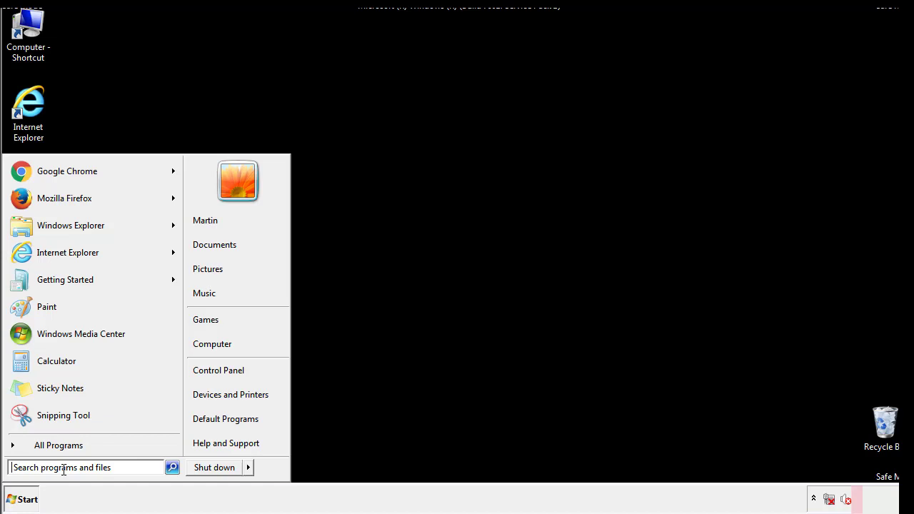
type("reged")
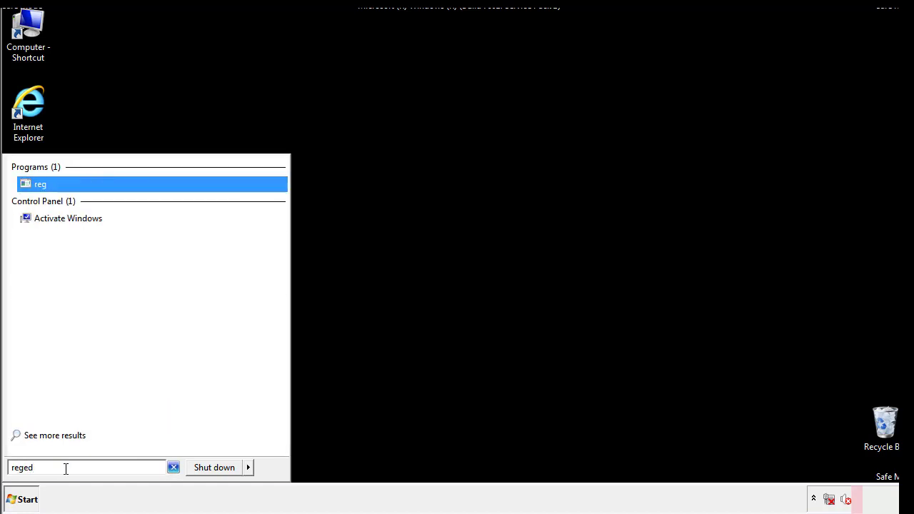
left_click(40, 177)
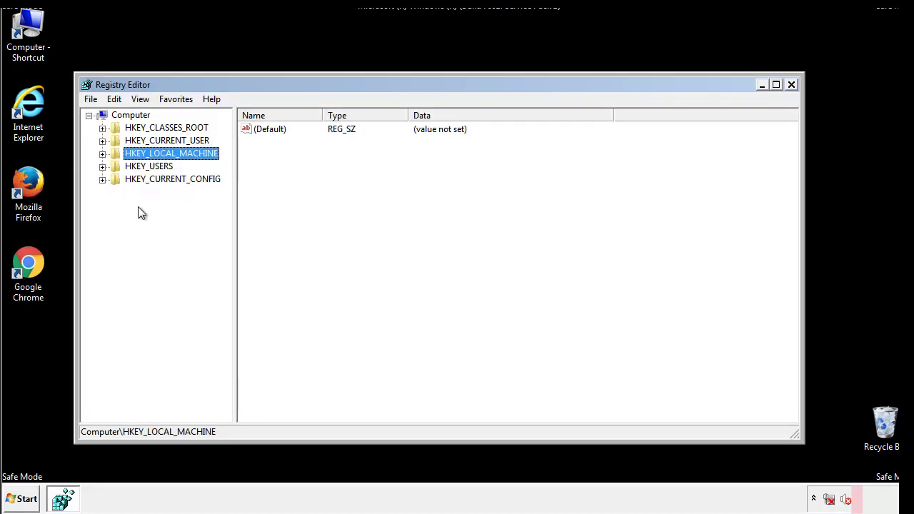
Expand HKEY_LOCAL_MACHINE\SOFTWARE\Microsoft\Windows\CurrentVersion to reach the Run key.
left_click(103, 153)
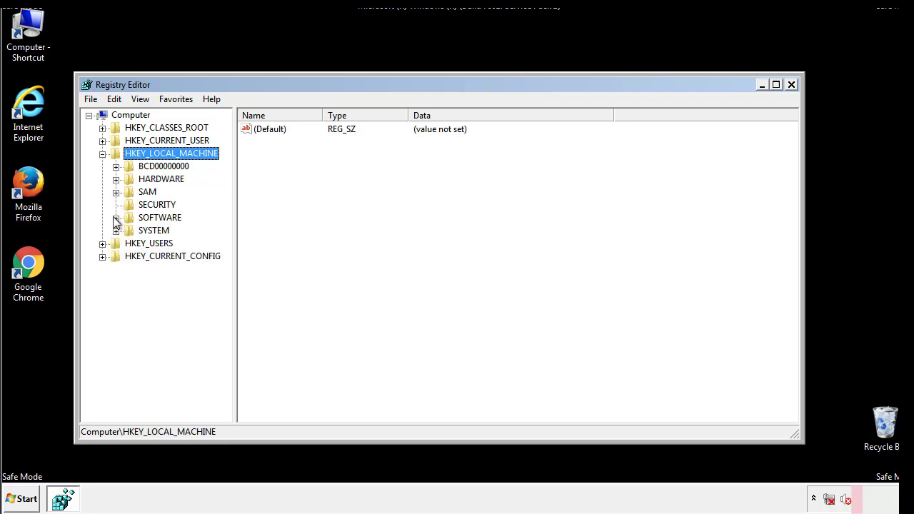
left_click(115, 217)
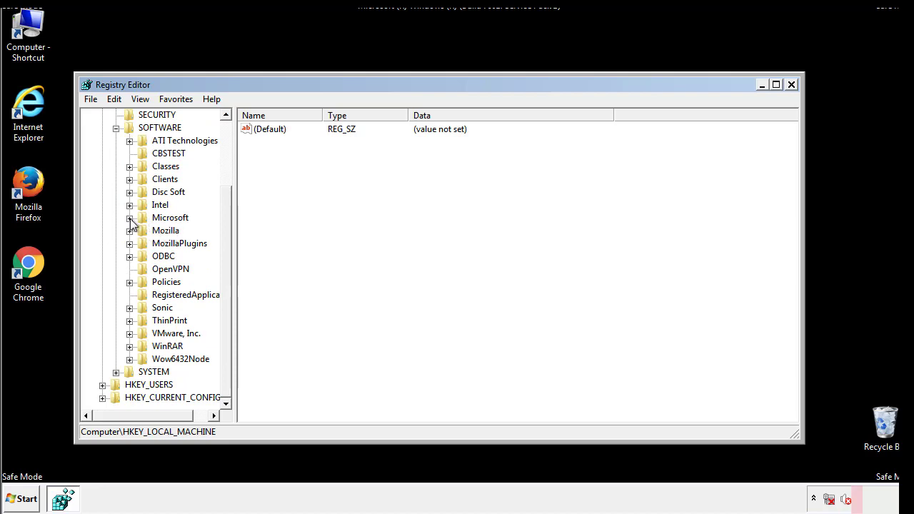
left_click(130, 217)
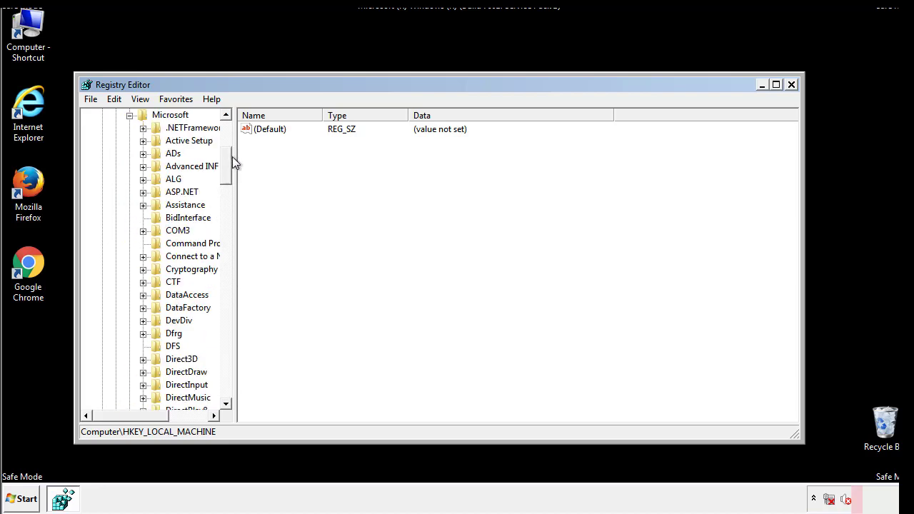
scroll("down", 3)
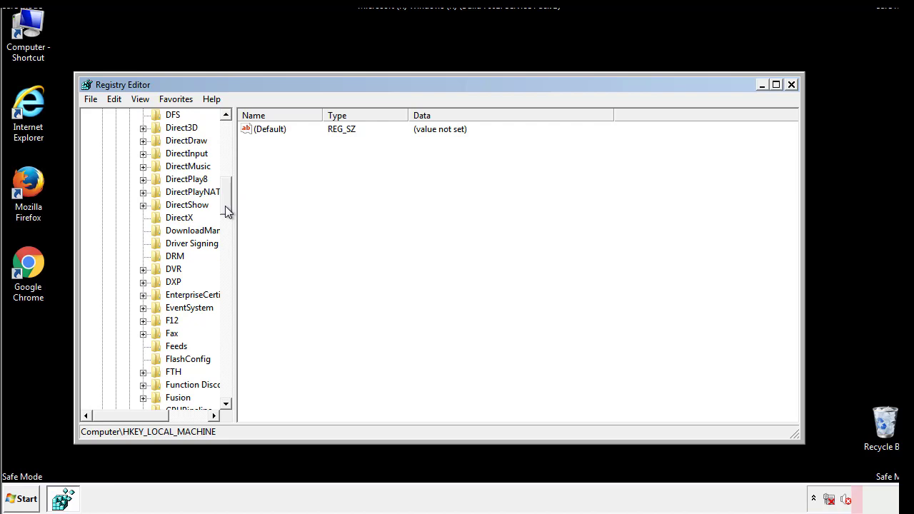
scroll("down", 3)
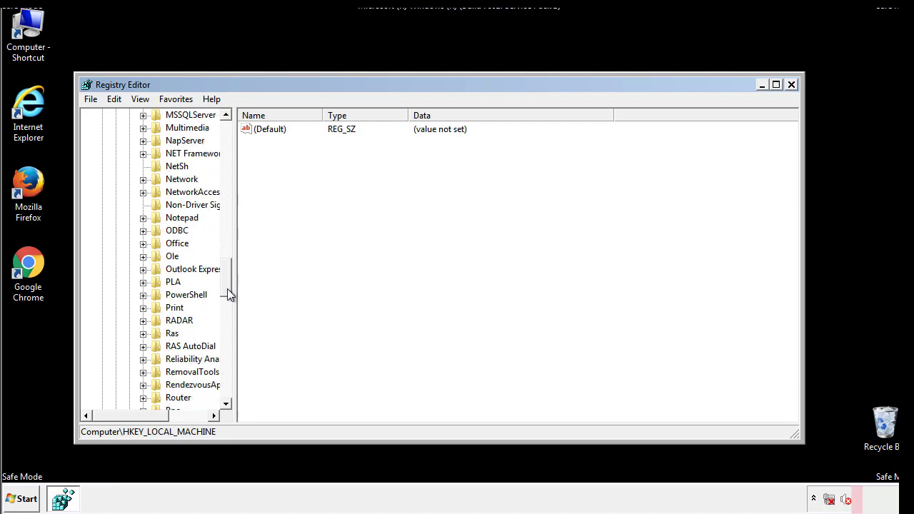
scroll("down", 3)
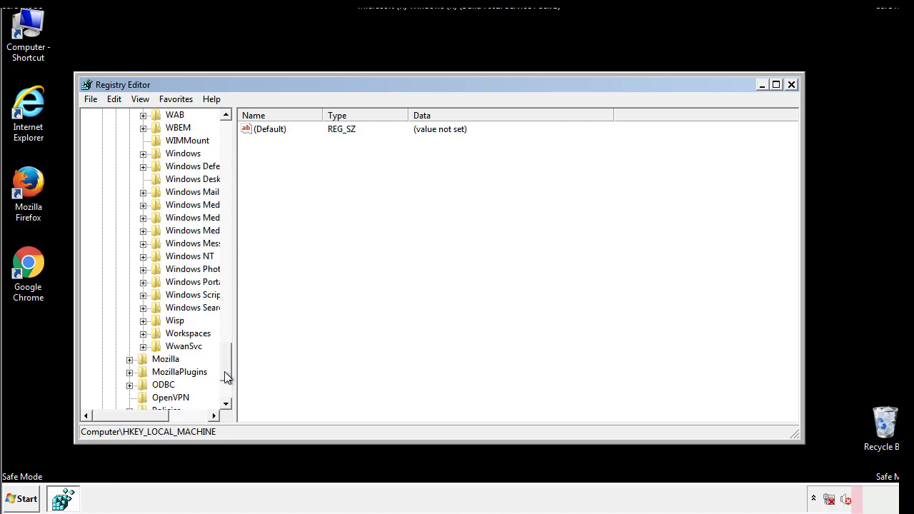
left_click(144, 217)
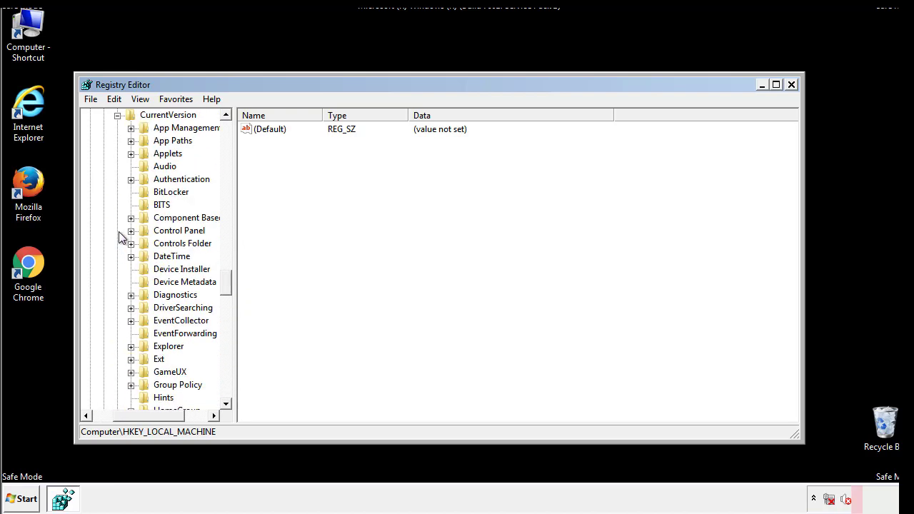
scroll("down", 3)
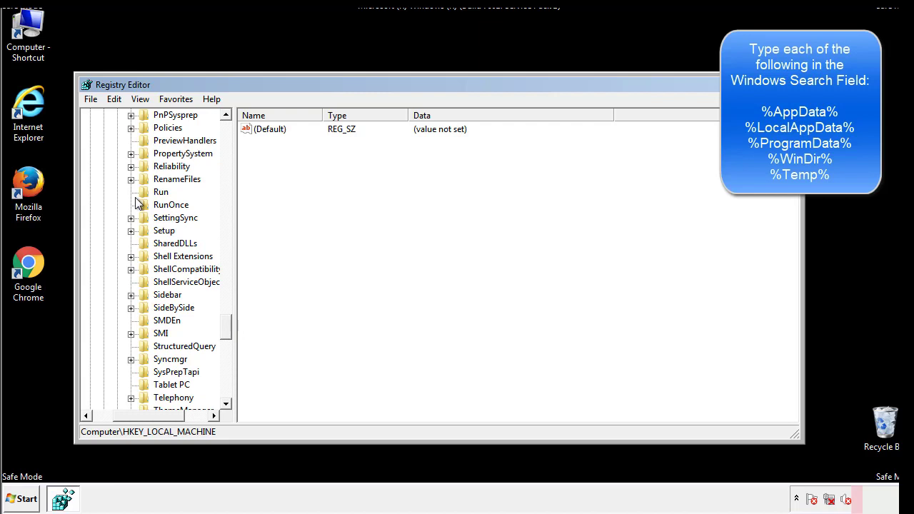
Delete the tappi.loc value from the HKLM Run key, leaving Default and VMware User Process.
left_click(161, 191)
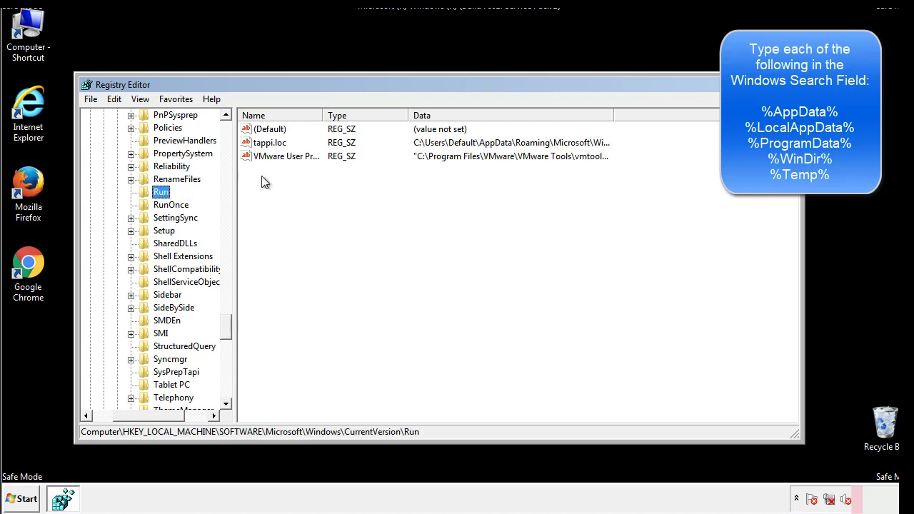
mouse_move(590, 157)
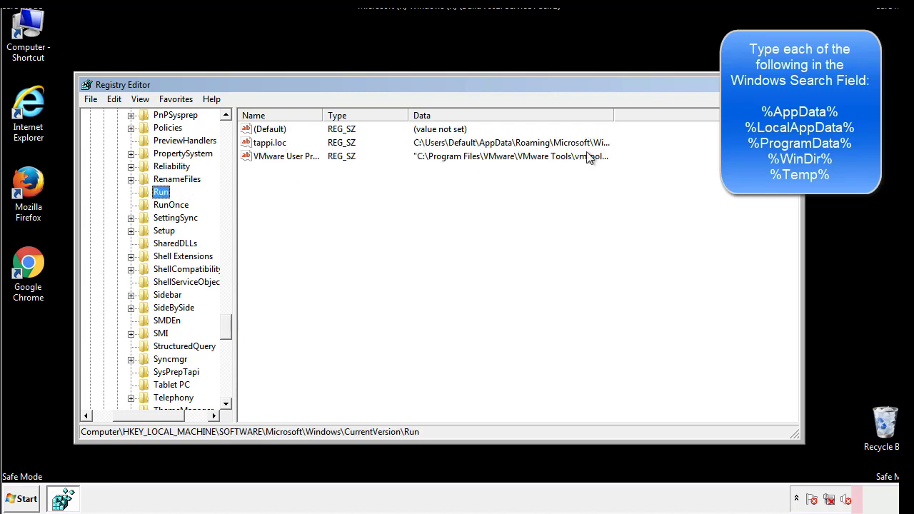
left_click(270, 142)
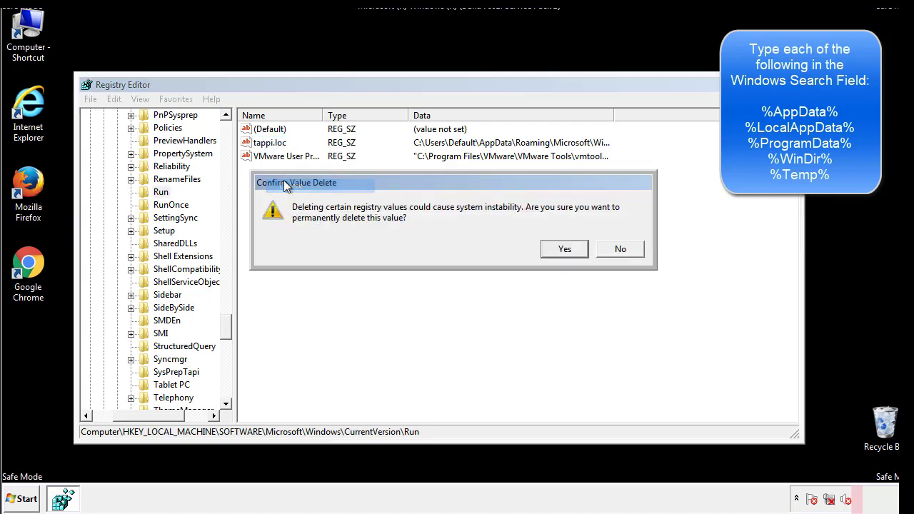
left_click(563, 249)
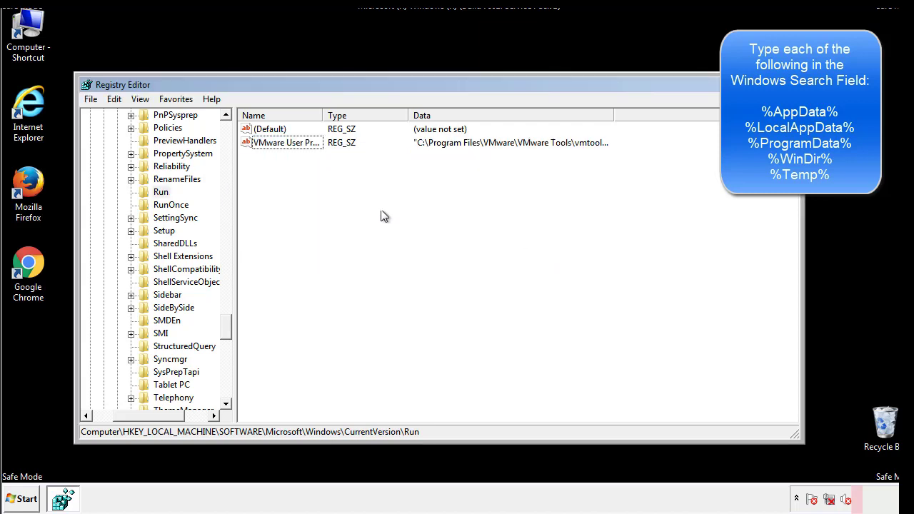
scroll("down", 3)
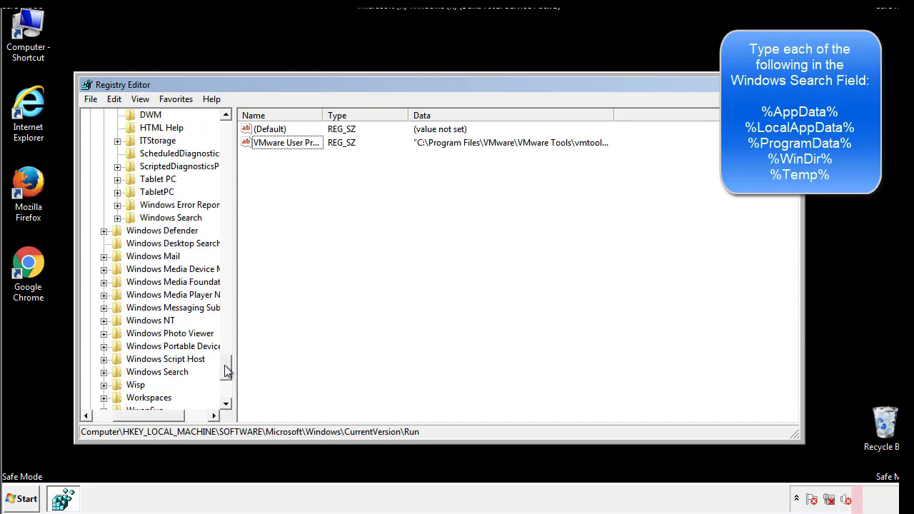
scroll("down", 3)
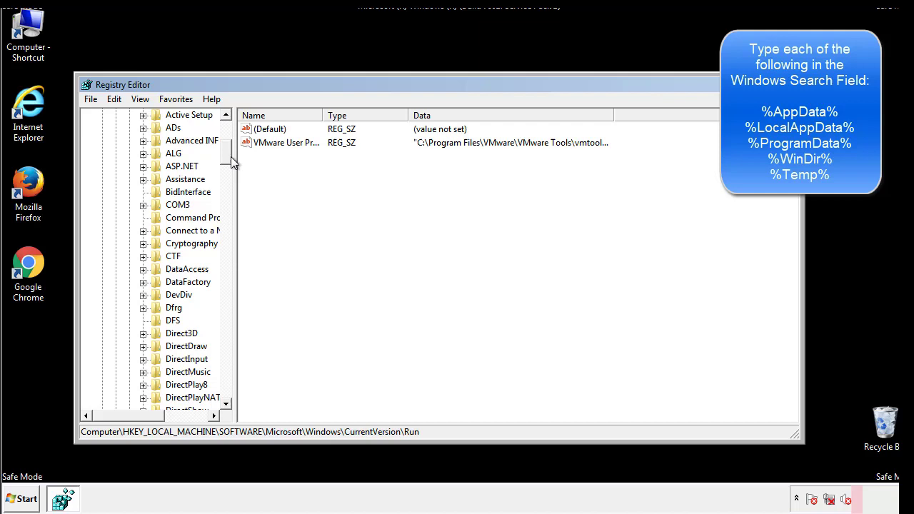
Inspect the HKEY_CURRENT_USER Run key, which holds only Default and DAEMON Tools Lite.
left_click(172, 153)
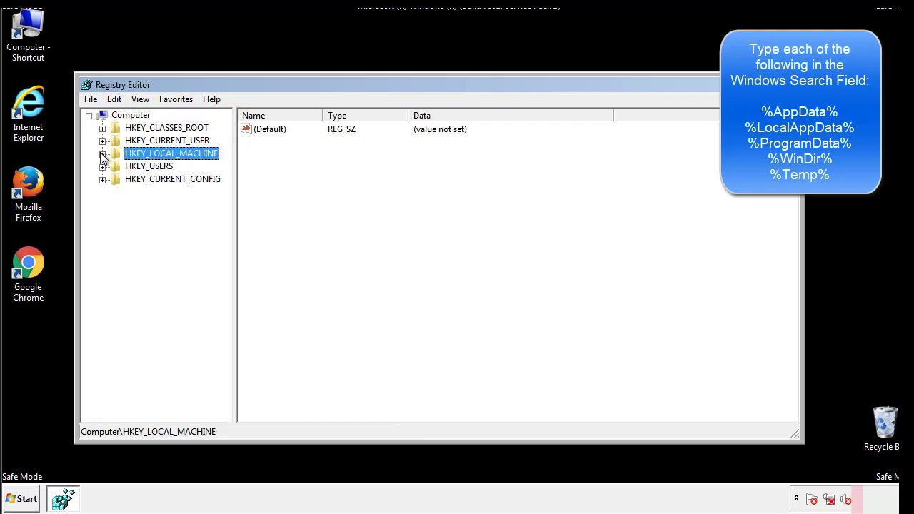
left_click(104, 140)
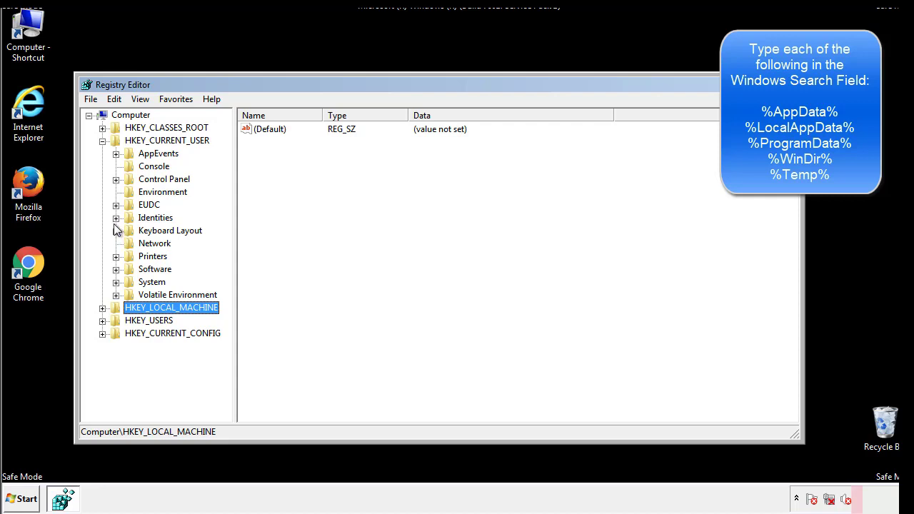
mouse_move(118, 238)
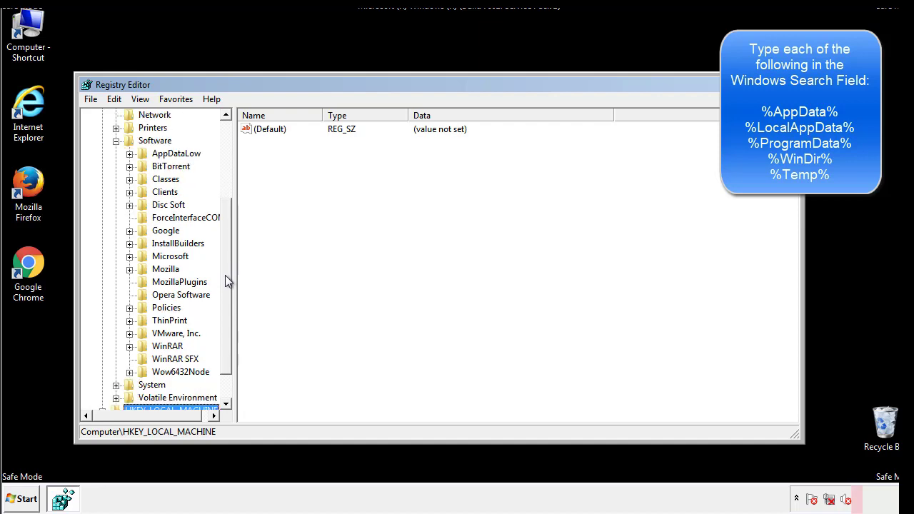
mouse_move(143, 287)
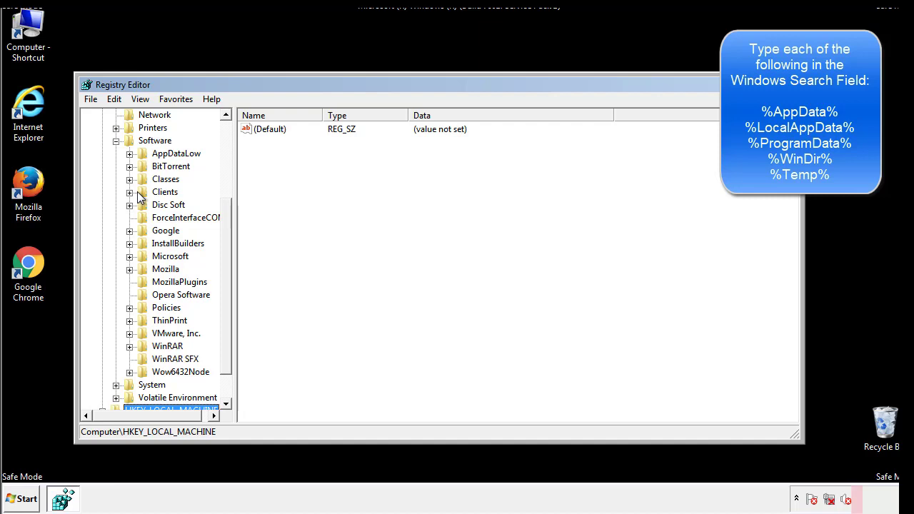
left_click(129, 255)
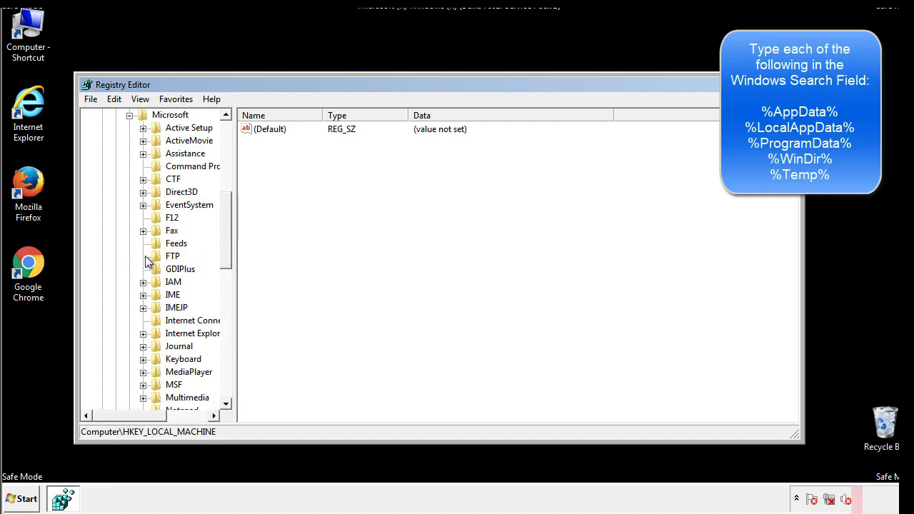
scroll("down", 3)
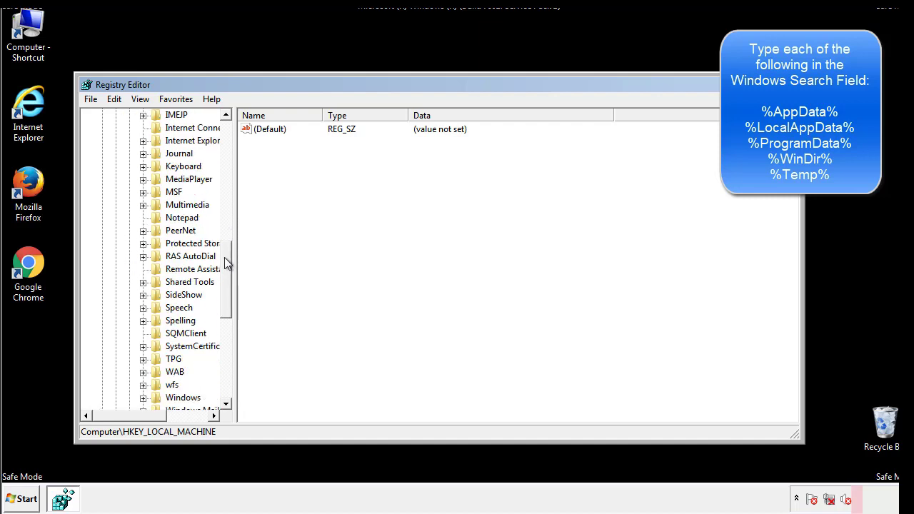
scroll("down", 3)
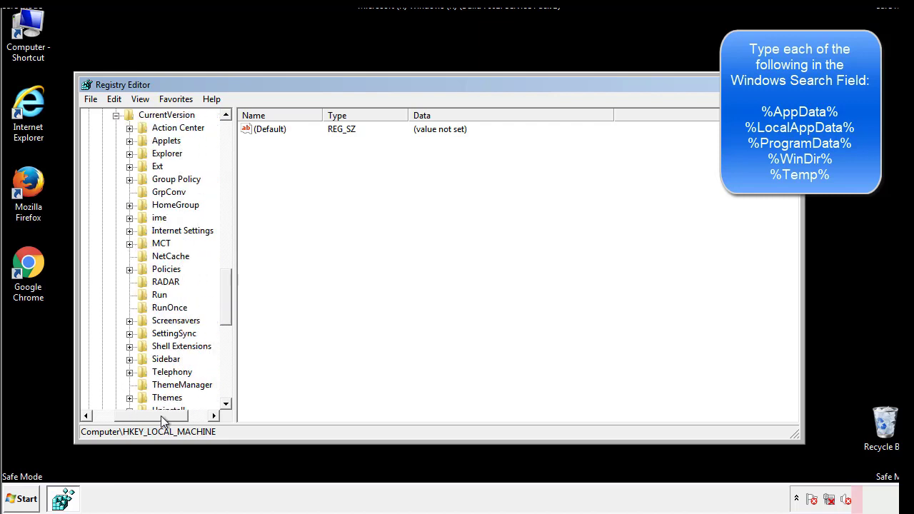
left_click(160, 295)
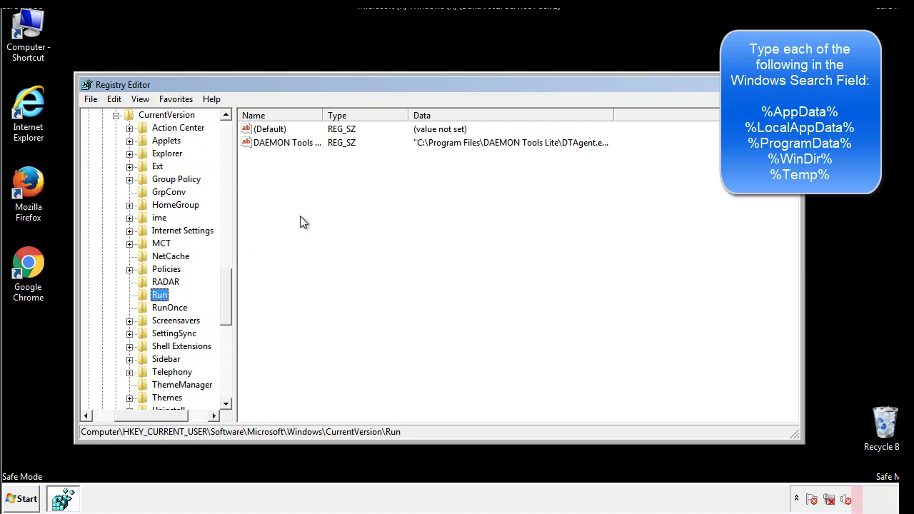
mouse_move(297, 157)
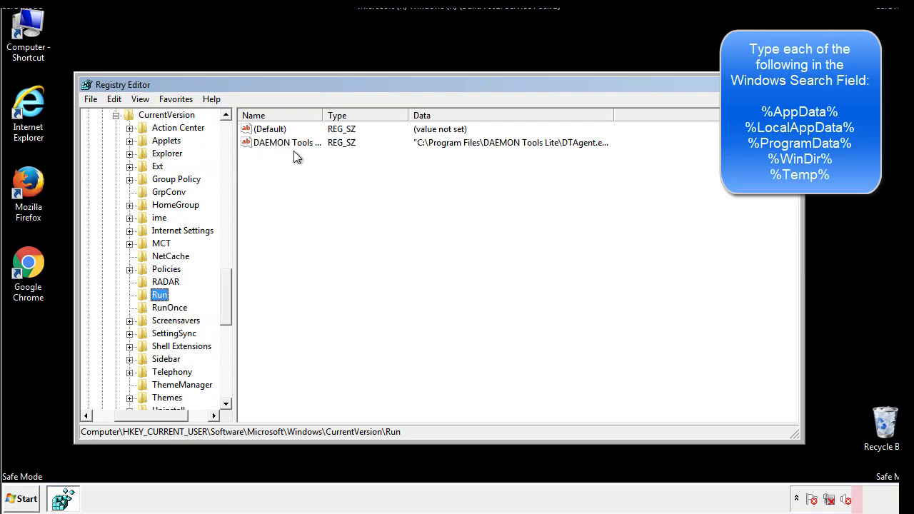
mouse_move(391, 168)
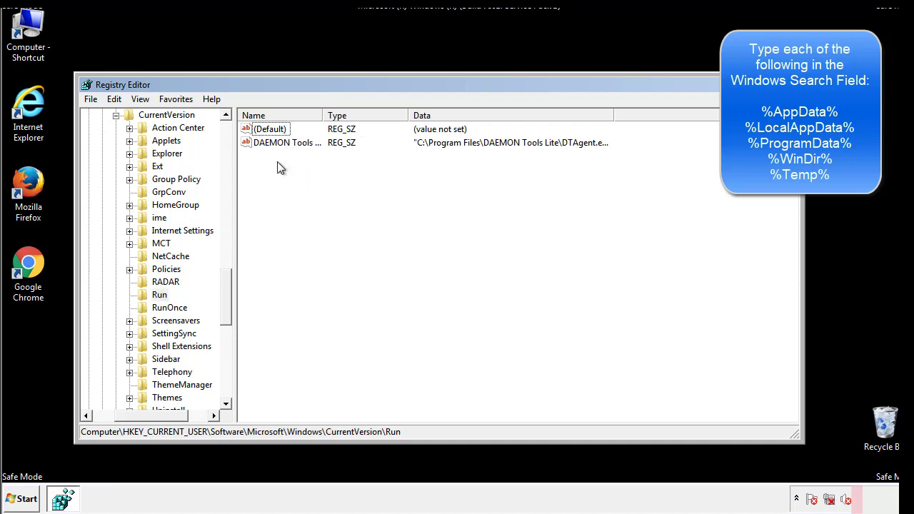
mouse_move(332, 169)
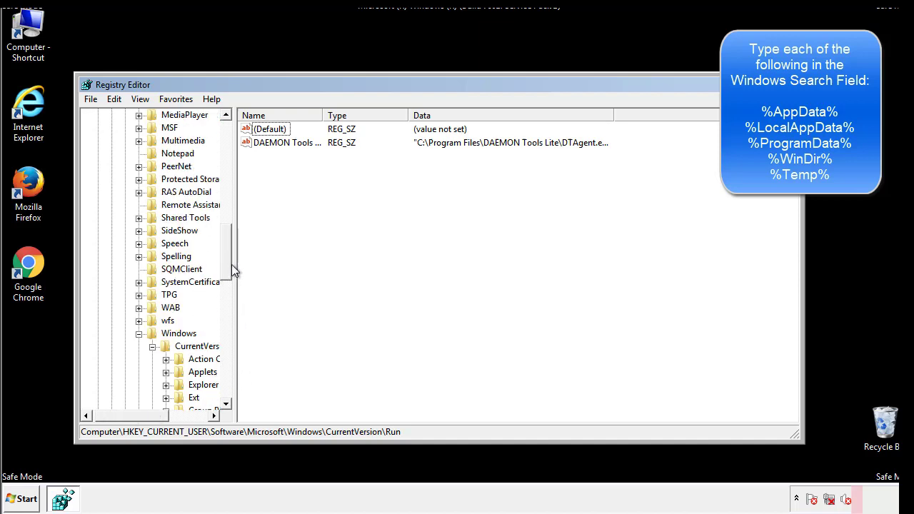
left_click(179, 332)
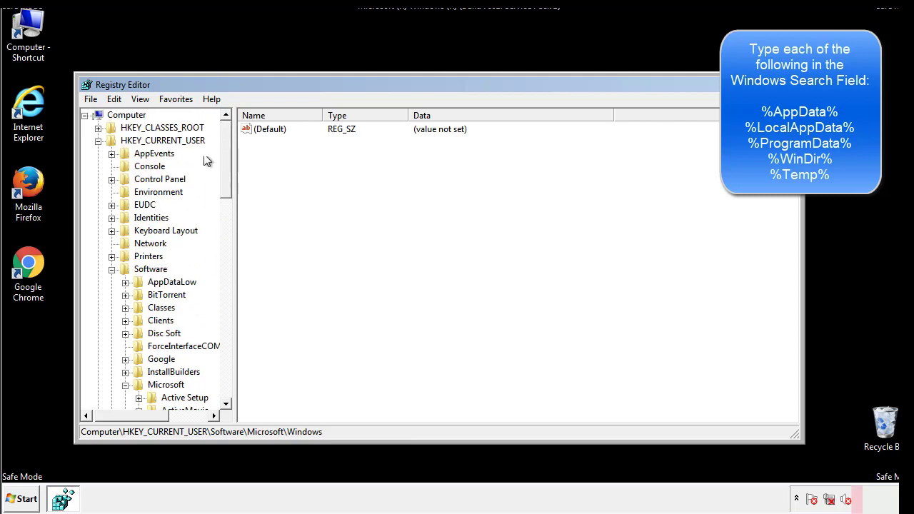
Find %temp% in the registry, reaching the VolumeCaches Temporary Files key.
left_click(114, 99)
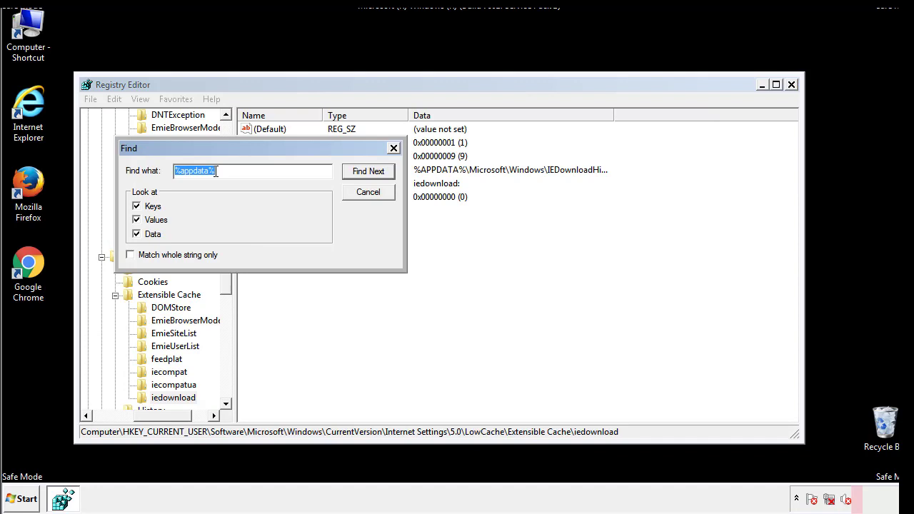
type("%temp%")
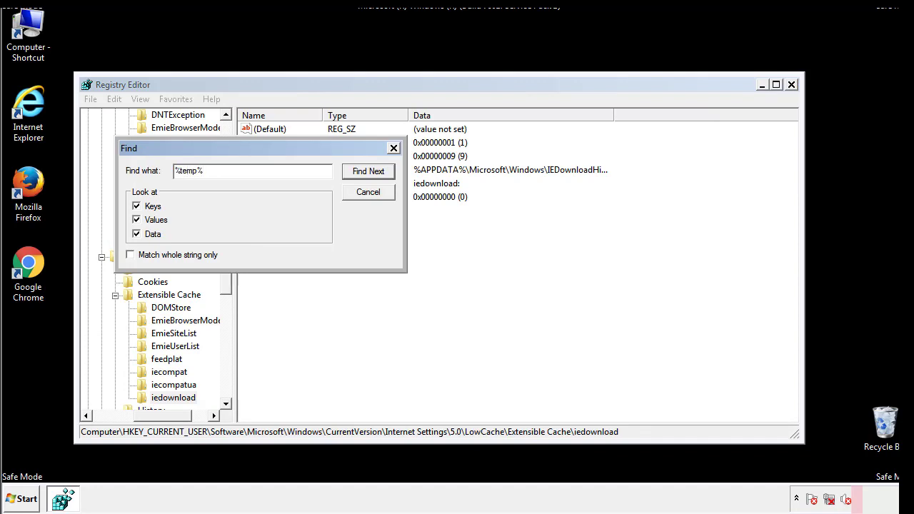
left_click(369, 171)
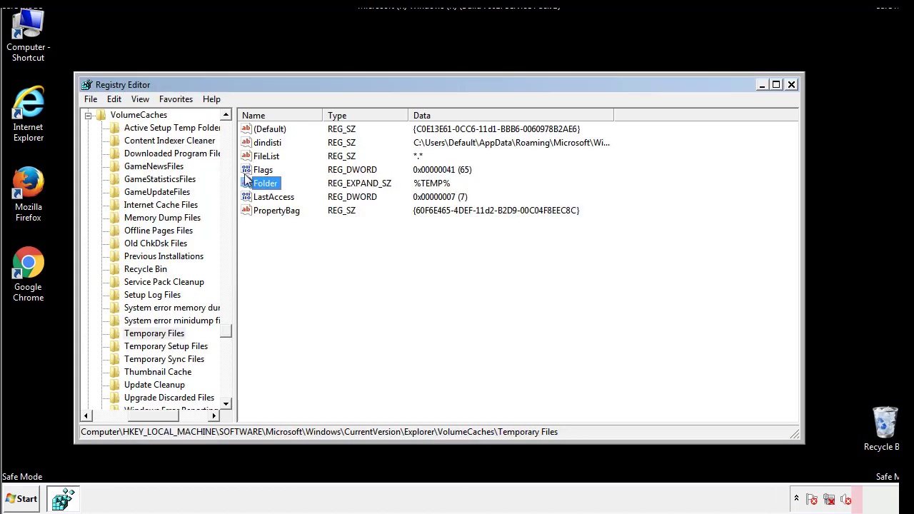
Delete all values under the Temporary Files key and close Registry Editor.
left_click(298, 236)
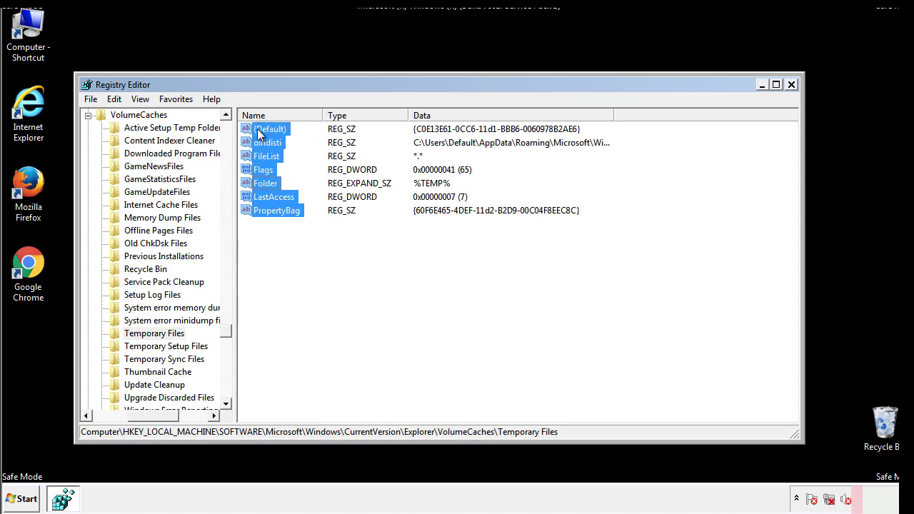
right_click(266, 130)
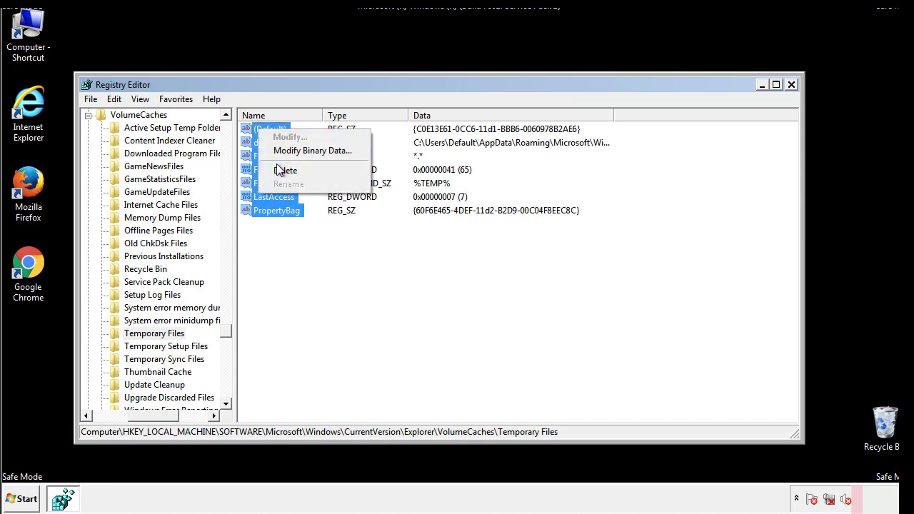
left_click(286, 170)
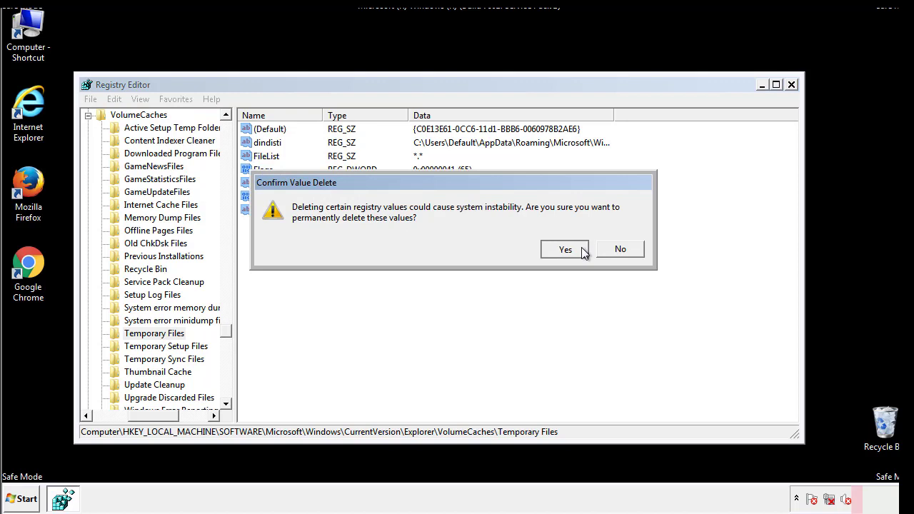
left_click(565, 249)
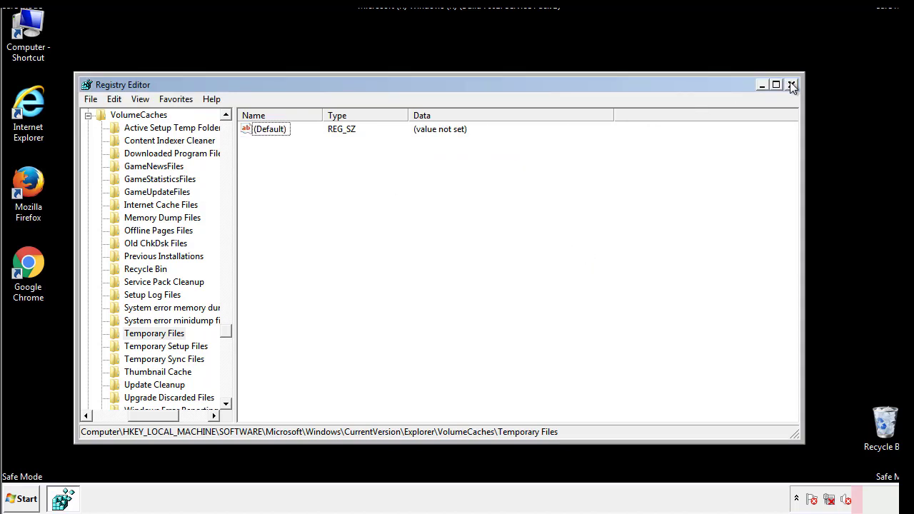
left_click(792, 85)
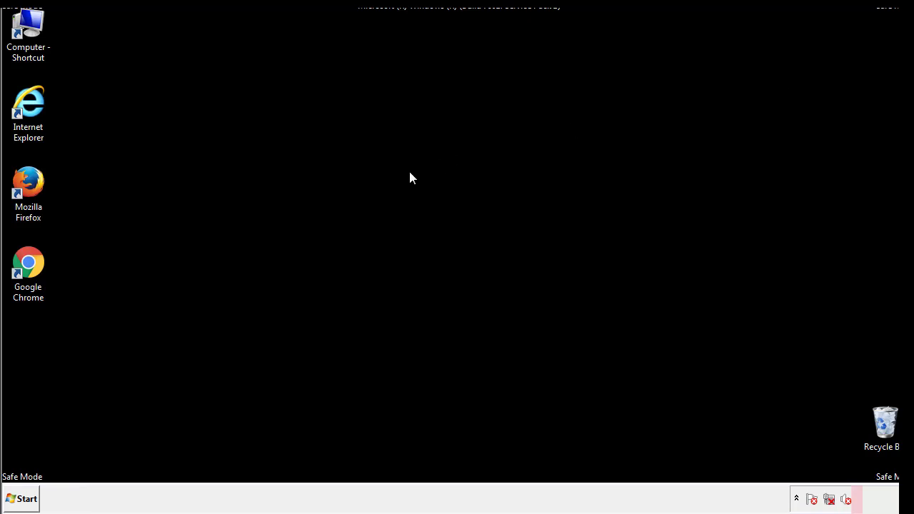
mouse_move(37, 358)
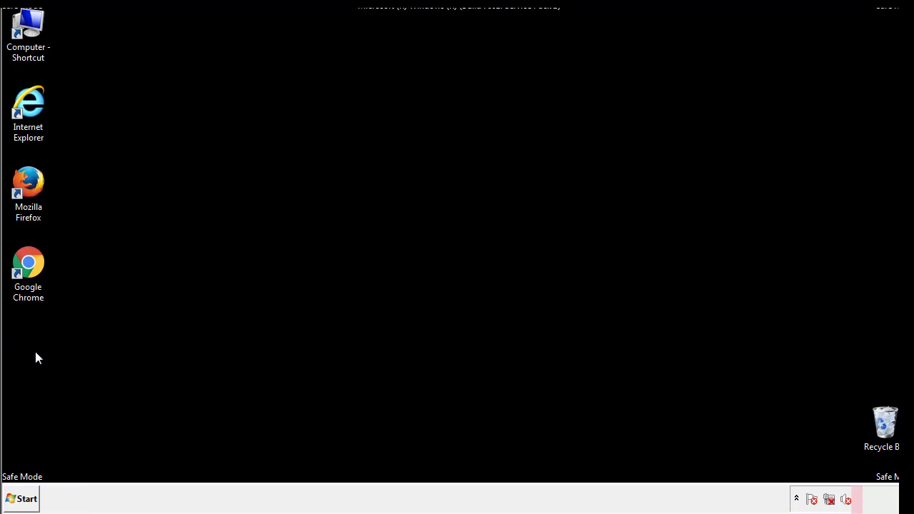
Launch msconfig from the Start search and clear the Safe boot checkbox on the Boot tab.
left_click(24, 498)
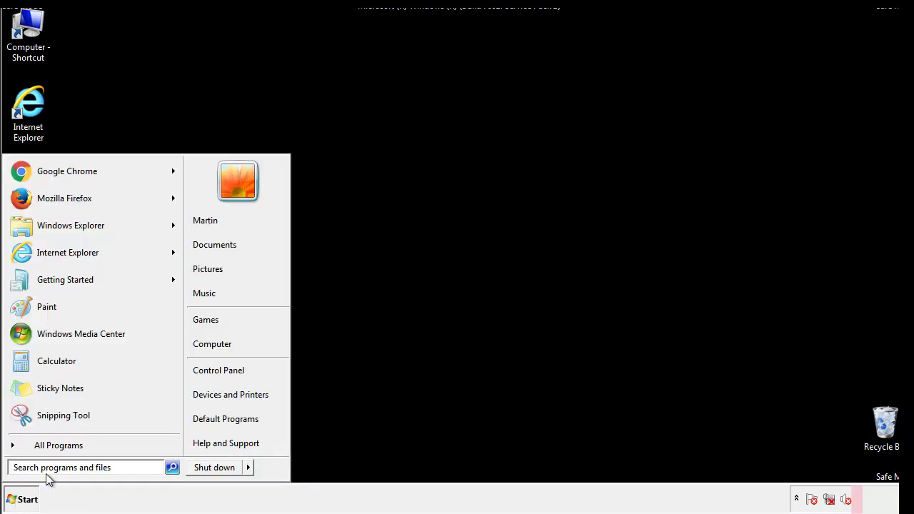
type("mscon")
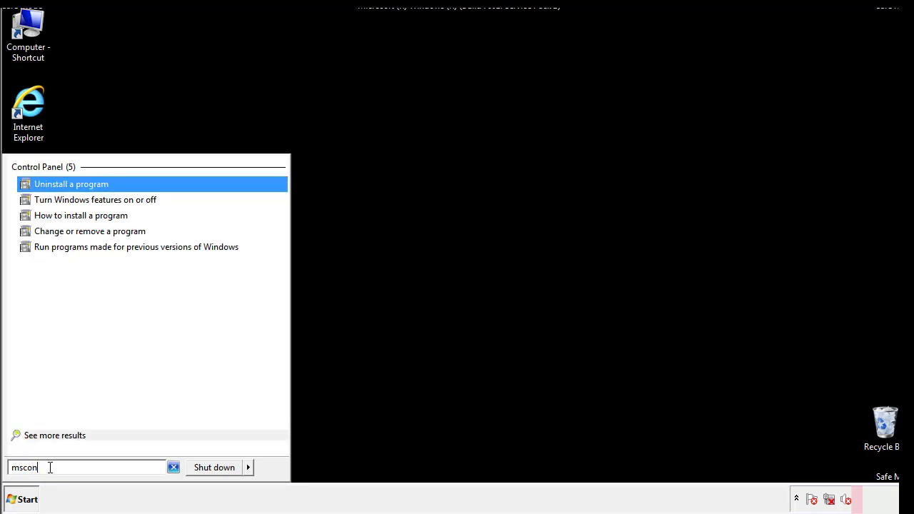
type("fig")
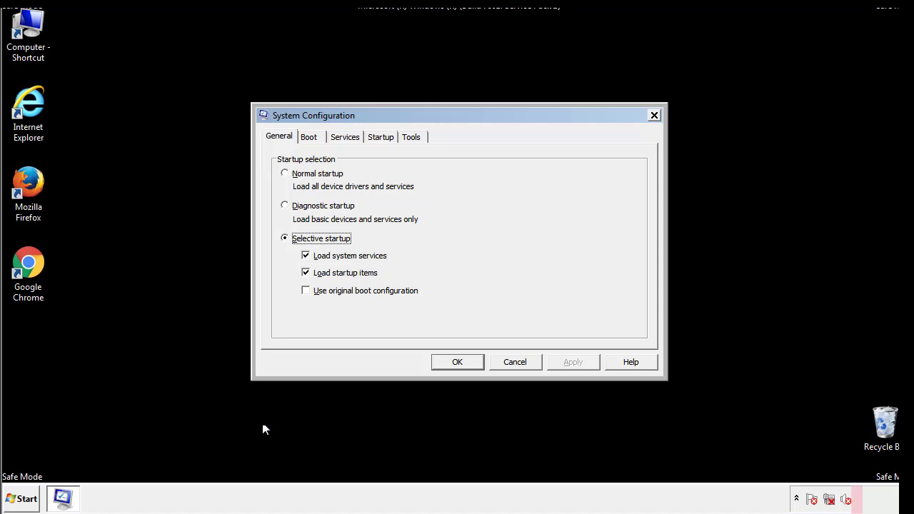
left_click(308, 137)
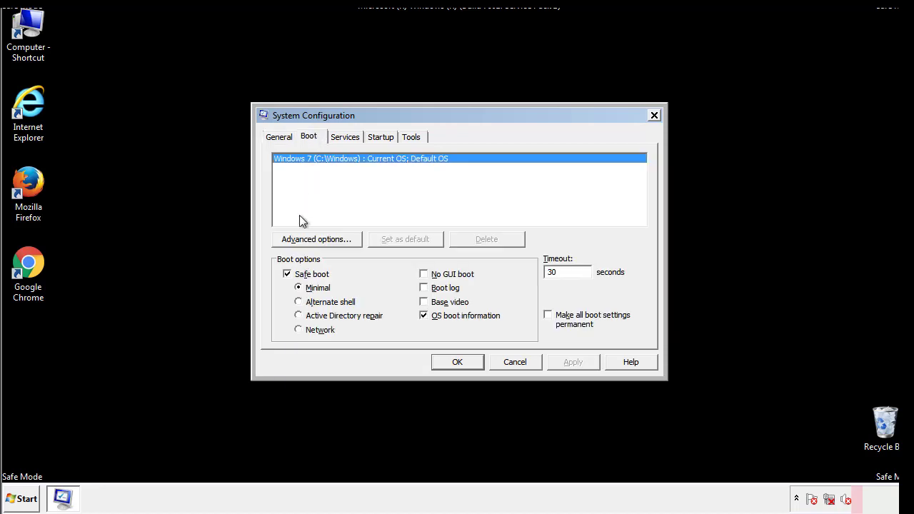
left_click(286, 274)
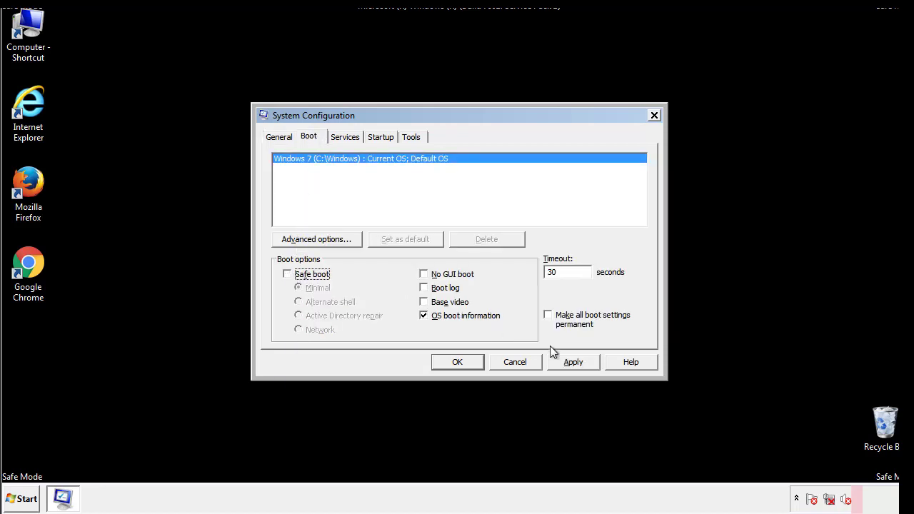